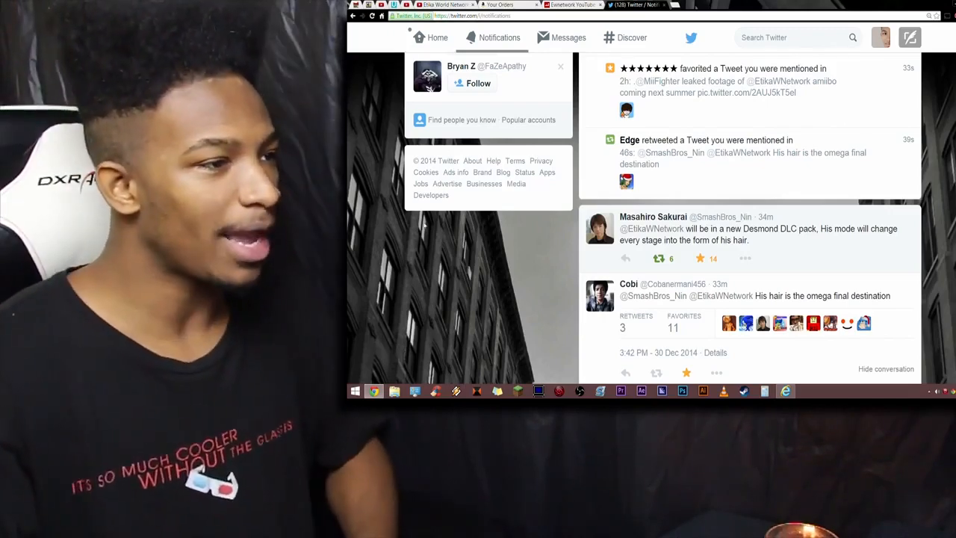
Step: Return to the top of the Notifications feed showing 129 new notifications waiting
{"action": "scroll", "scroll_direction": "down", "scroll_amount": 3}
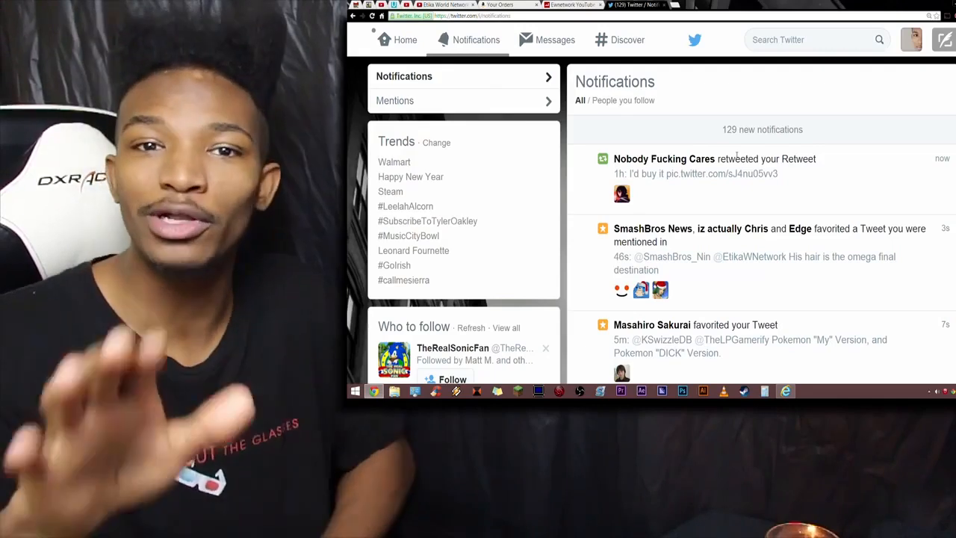
{"action": "mouse_move", "coordinate": [738, 138]}
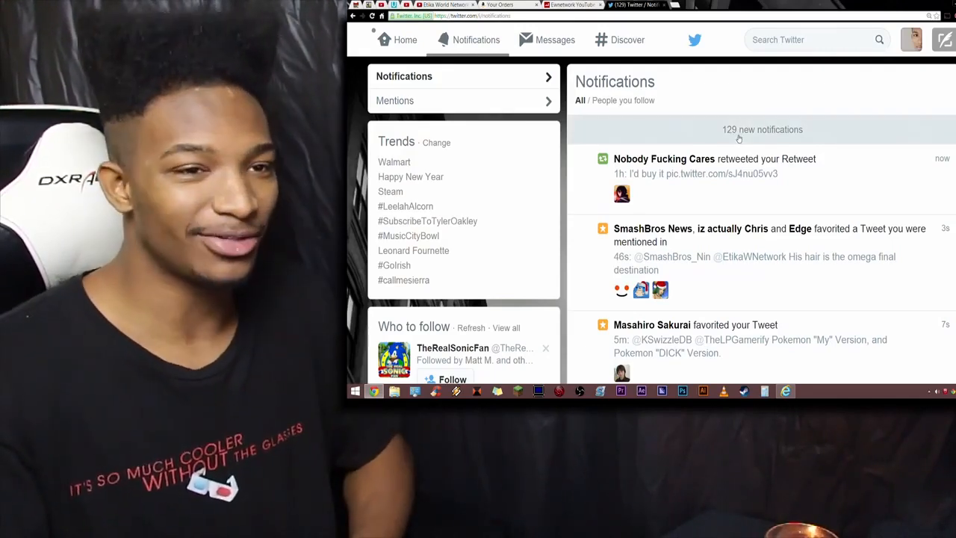
Step: Load the 129 new notifications and read down to the ultranick edition game reply
{"action": "left_click", "coordinate": [762, 128]}
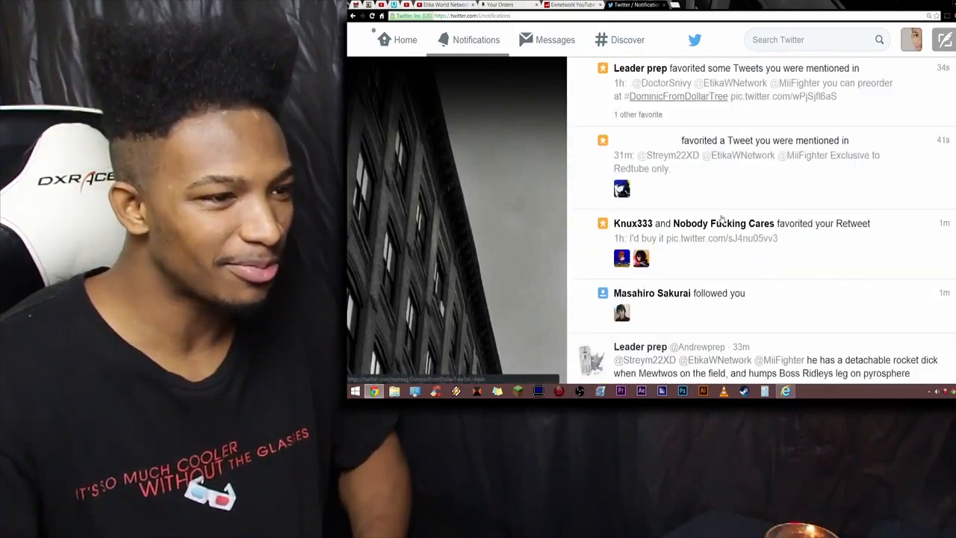
{"action": "scroll", "scroll_direction": "down", "scroll_amount": 3}
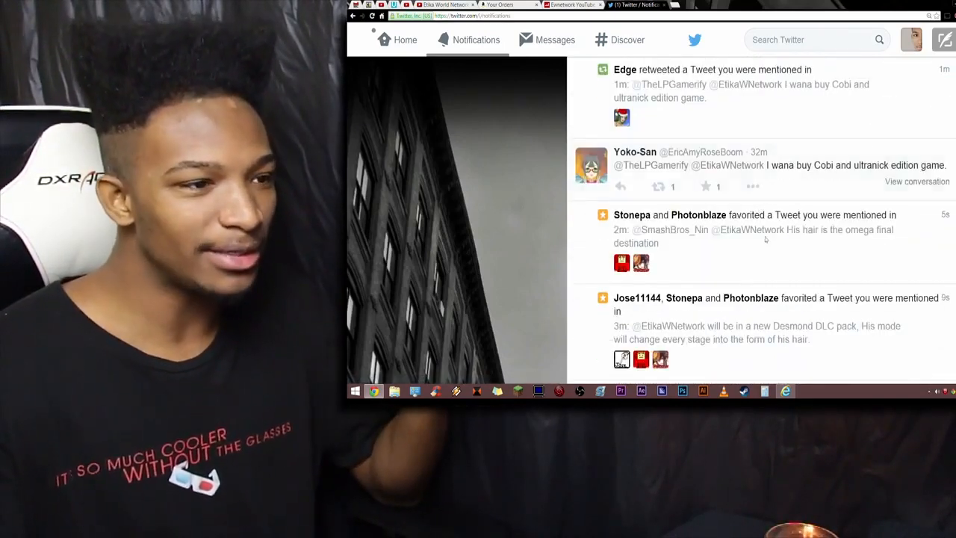
{"action": "scroll", "scroll_direction": "down", "scroll_amount": 3}
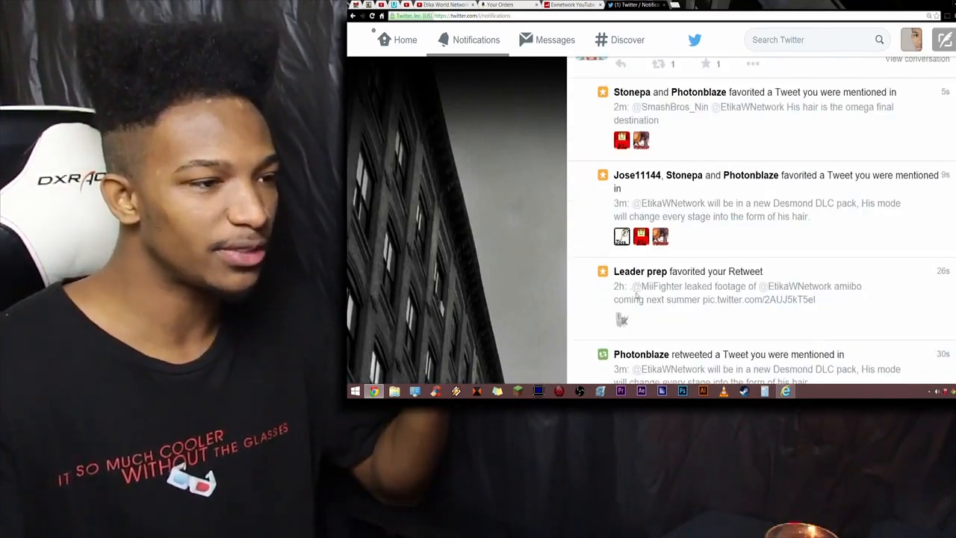
{"action": "scroll", "scroll_direction": "down", "scroll_amount": 3}
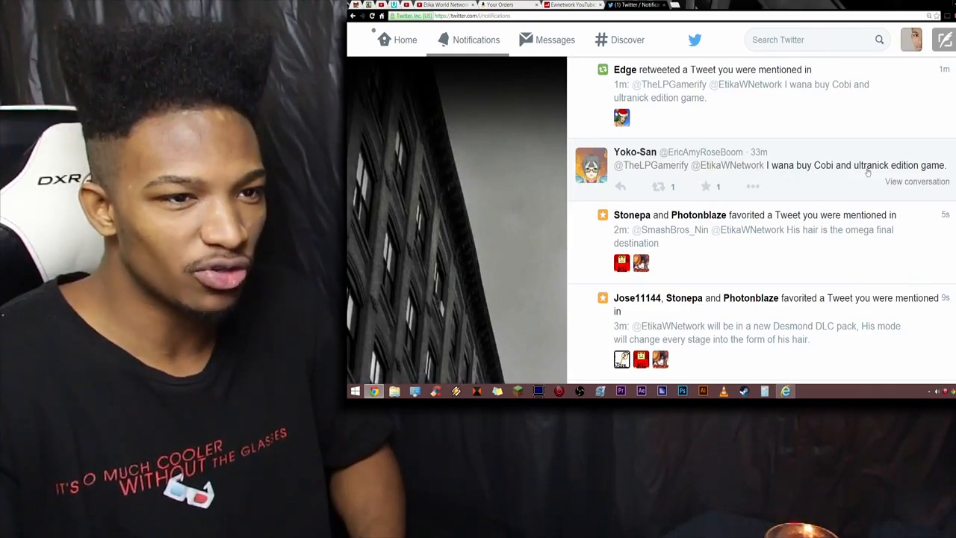
Step: Expand the Pokémon Cobi Afro Edition tweet's photo and the 'fro near you' reply conversation
{"action": "left_click", "coordinate": [928, 183]}
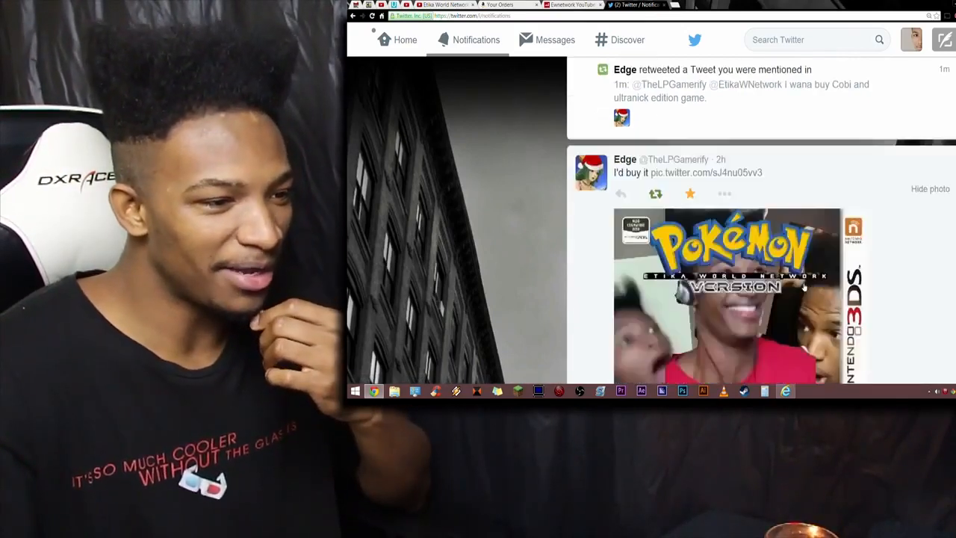
{"action": "scroll", "scroll_direction": "down", "scroll_amount": 3}
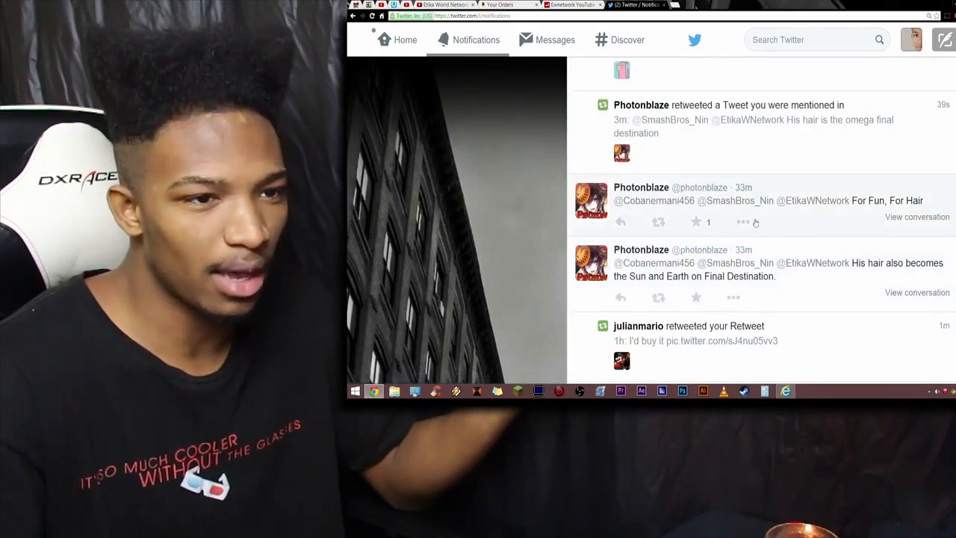
{"action": "mouse_move", "coordinate": [844, 268]}
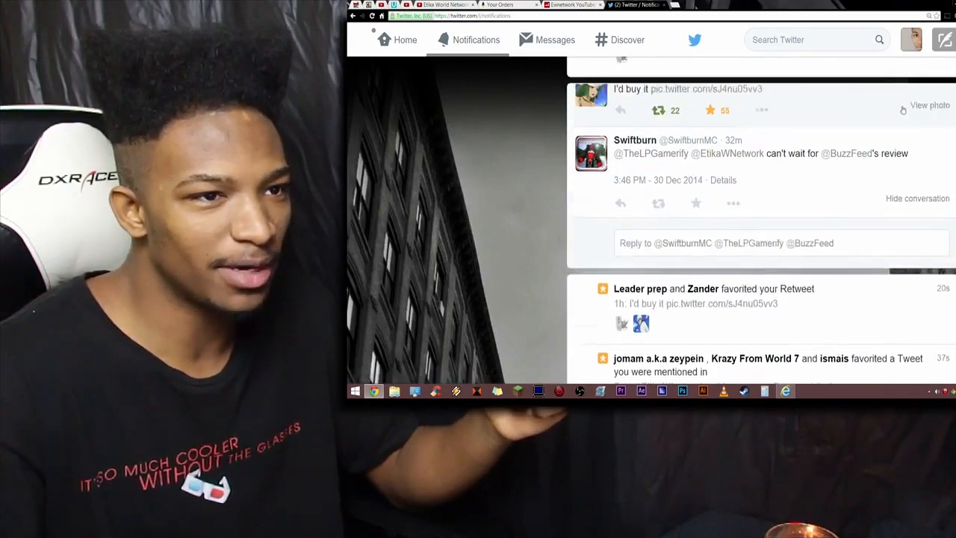
{"action": "left_click", "coordinate": [927, 105]}
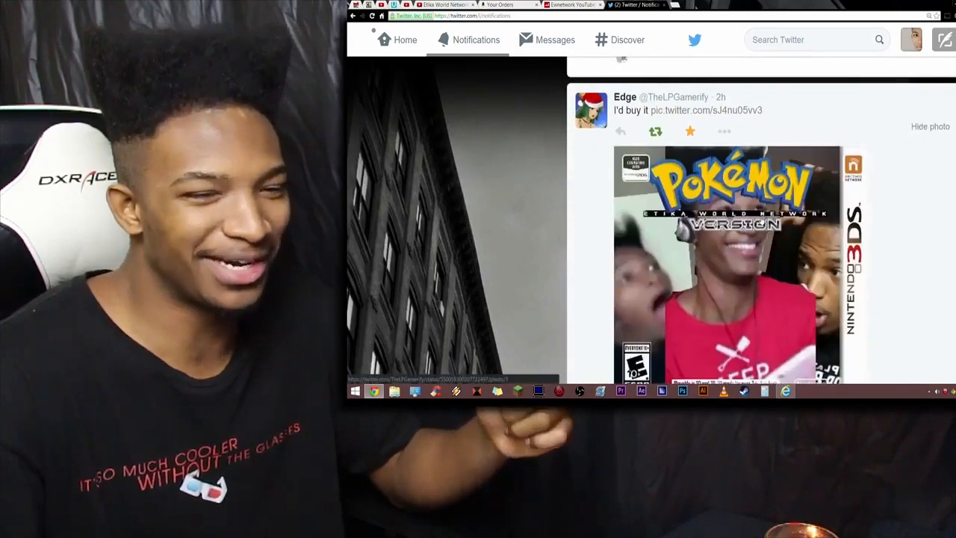
{"action": "scroll", "scroll_direction": "up", "scroll_amount": 3}
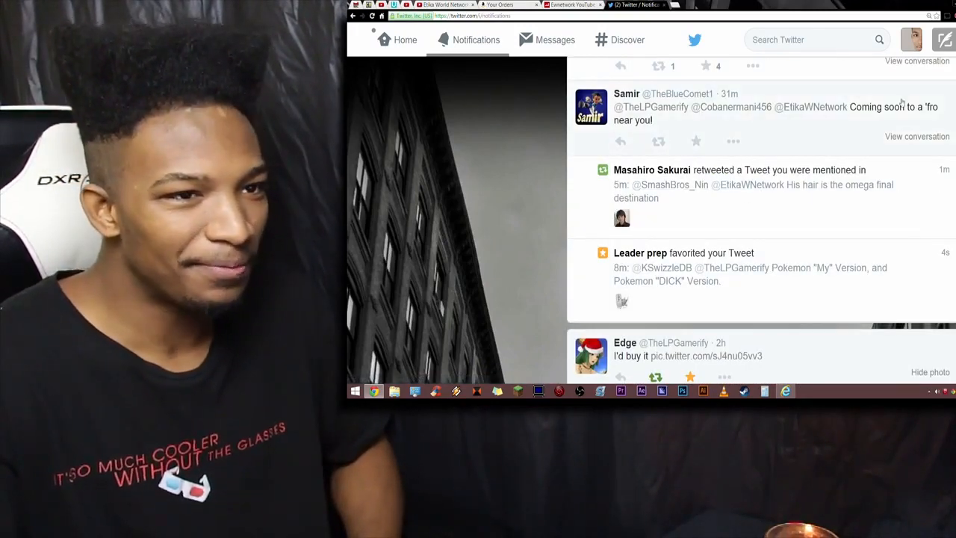
{"action": "left_click", "coordinate": [747, 107]}
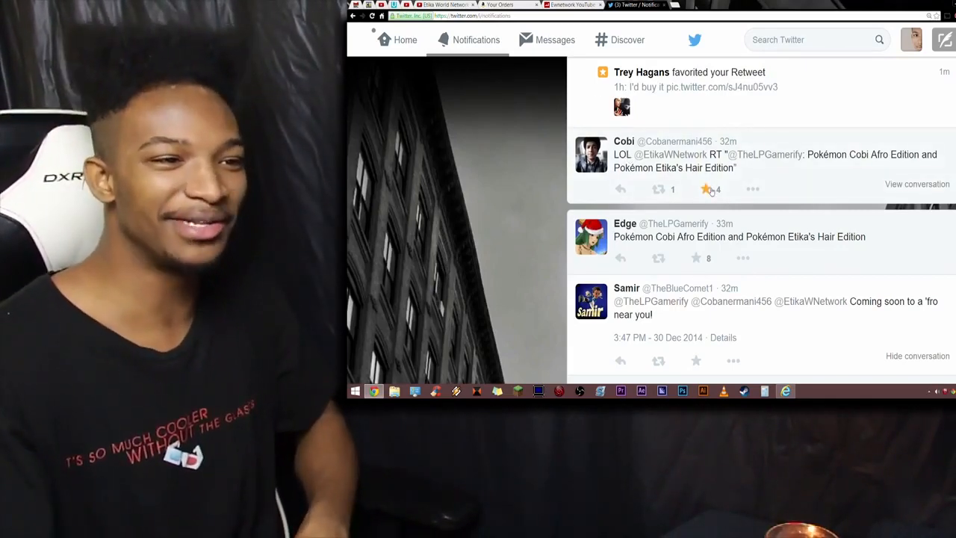
Step: Retweet Cobi's Pokémon Afro Edition tweet, confirming it so the count rises to 2
{"action": "left_click", "coordinate": [658, 189]}
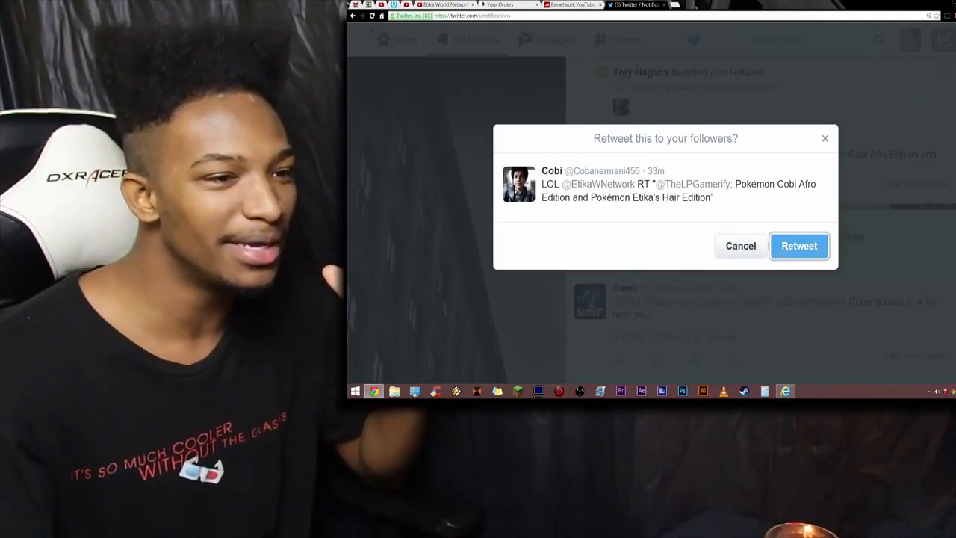
{"action": "left_click", "coordinate": [799, 245]}
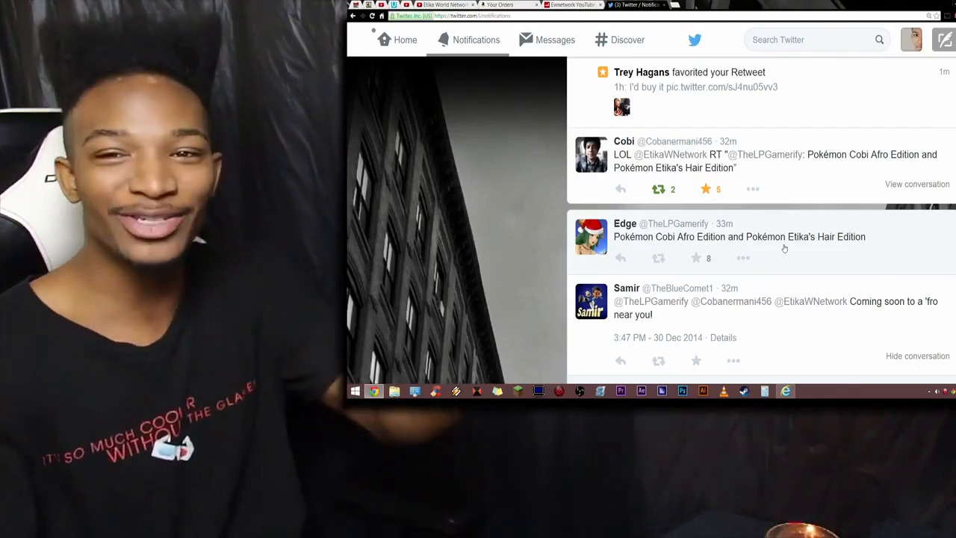
{"action": "left_click", "coordinate": [624, 225]}
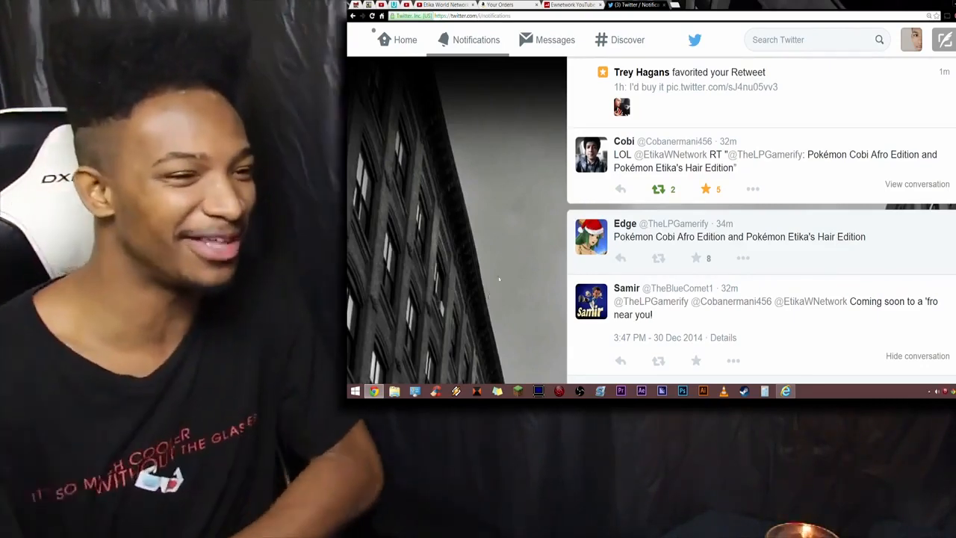
Step: Read further down the notifications to the Desmond DLC pack tweet with 10 retweets and 24 favorites
{"action": "left_click", "coordinate": [693, 258]}
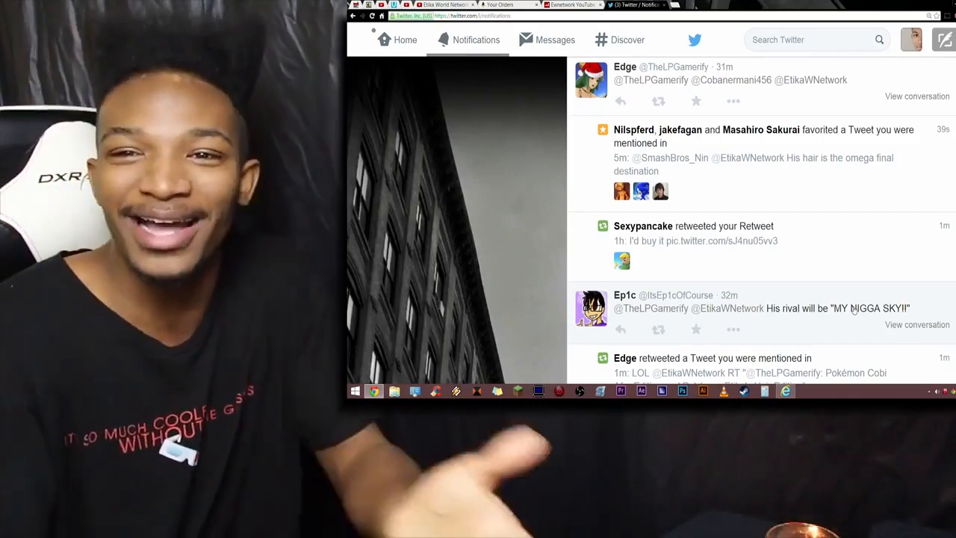
{"action": "scroll", "scroll_direction": "up", "scroll_amount": 3}
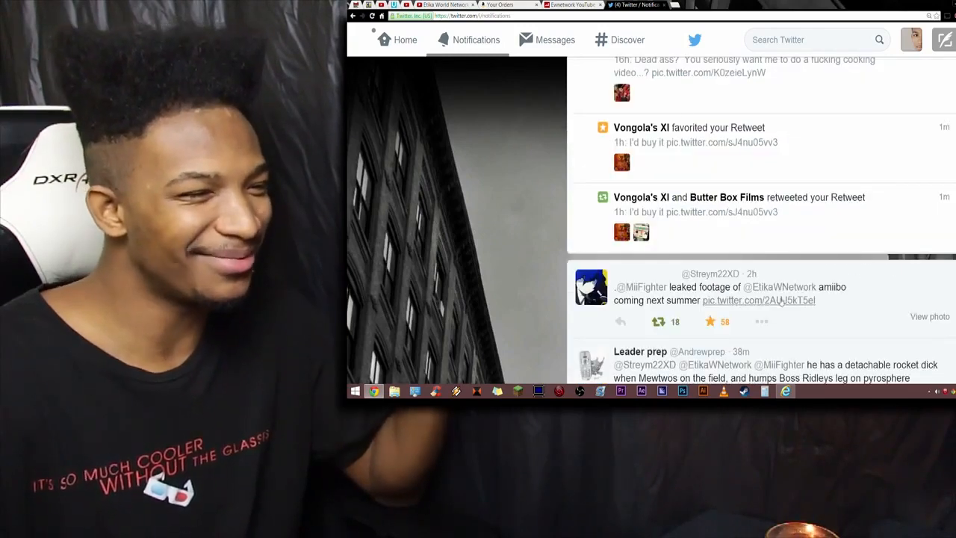
{"action": "scroll", "scroll_direction": "down", "scroll_amount": 3}
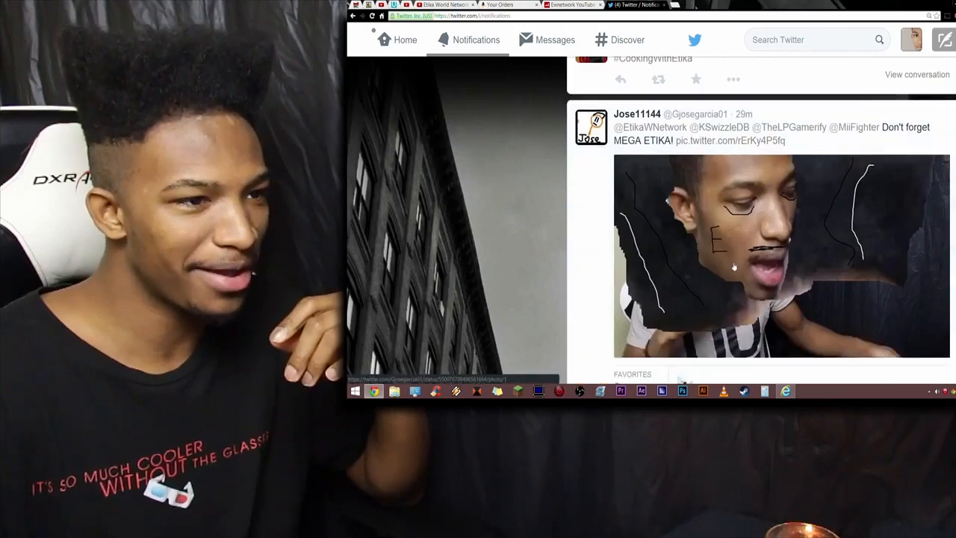
{"action": "scroll", "scroll_direction": "down", "scroll_amount": 3}
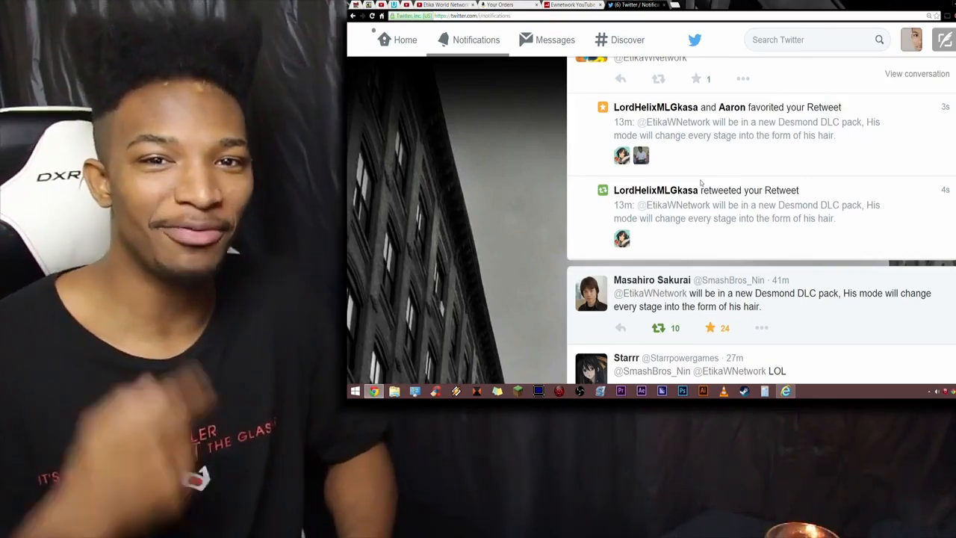
{"action": "scroll", "scroll_direction": "up", "scroll_amount": 3}
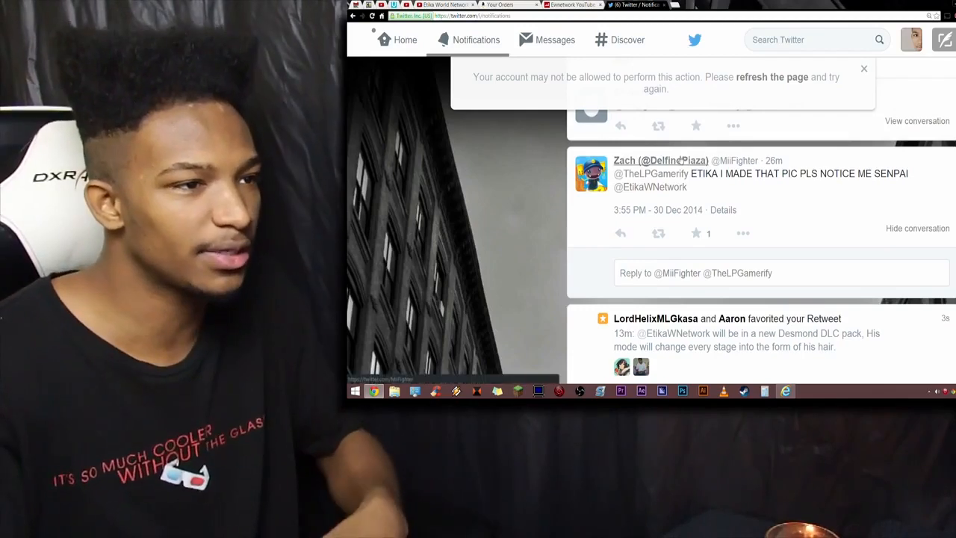
{"action": "left_click", "coordinate": [660, 159]}
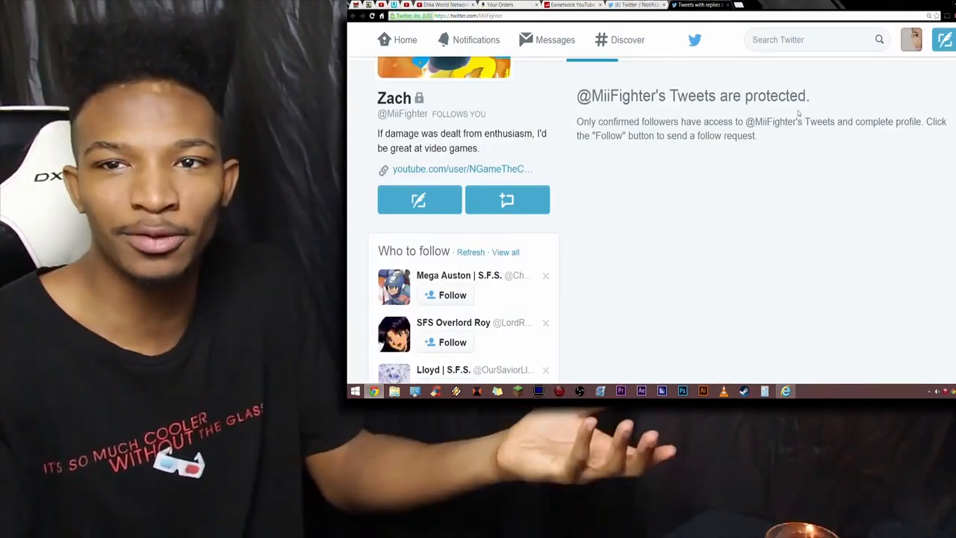
{"action": "left_click", "coordinate": [475, 39]}
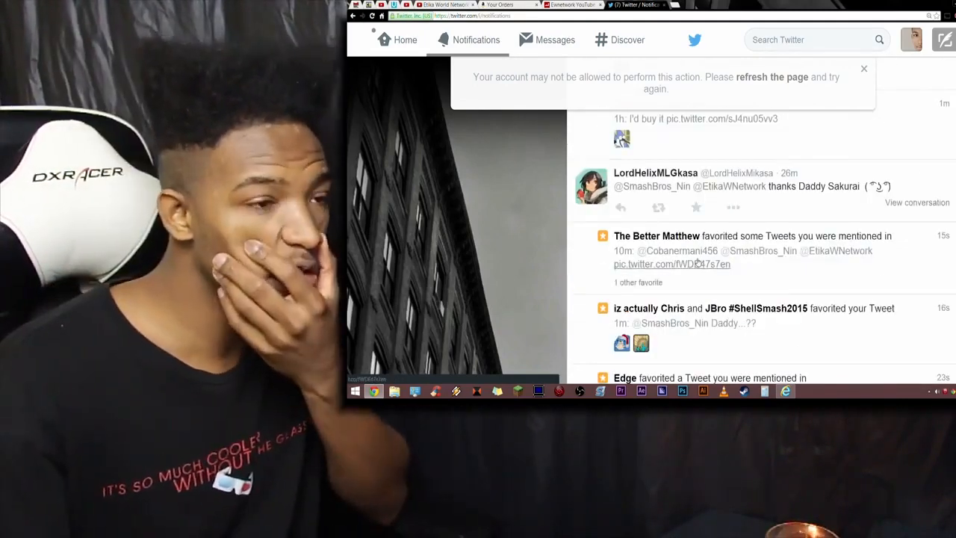
{"action": "scroll", "scroll_direction": "down", "scroll_amount": 3}
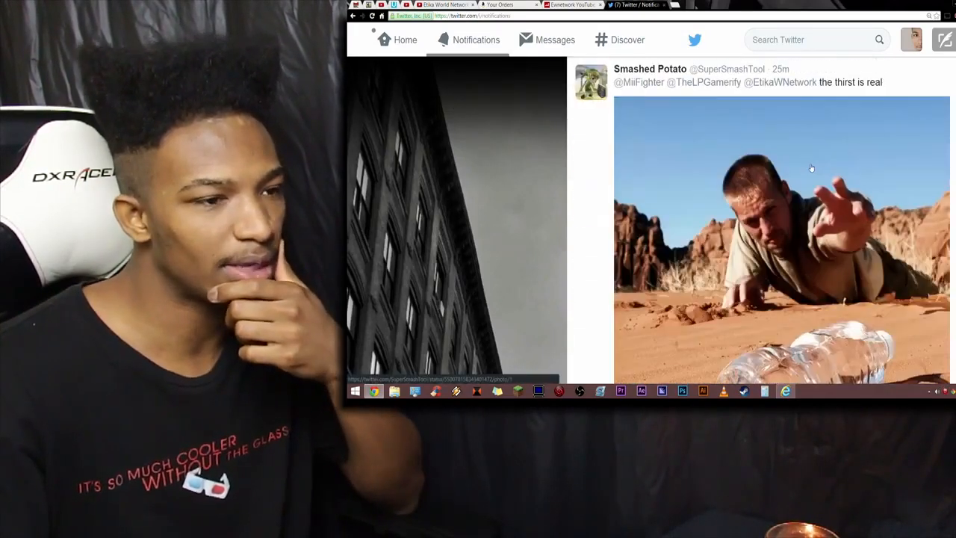
{"action": "scroll", "scroll_direction": "down", "scroll_amount": 3}
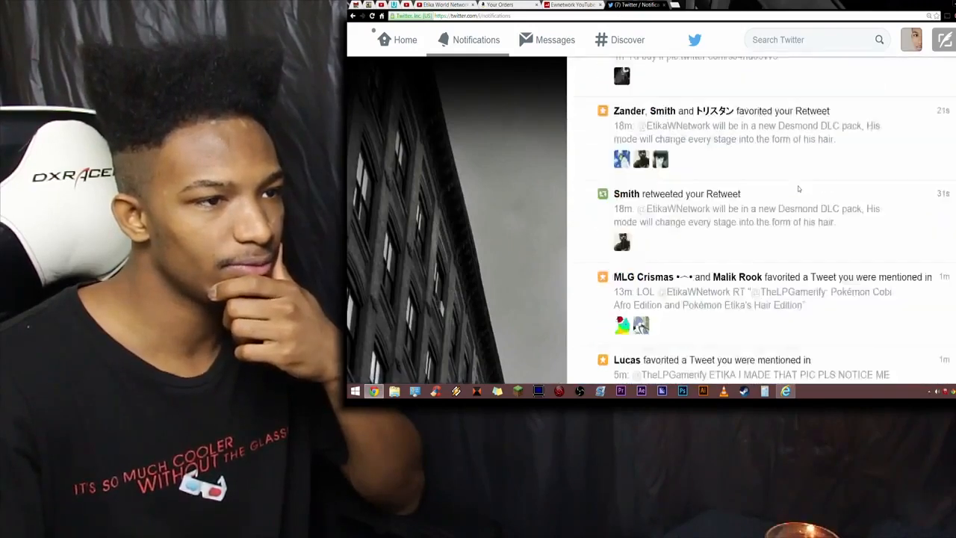
{"action": "scroll", "scroll_direction": "down", "scroll_amount": 3}
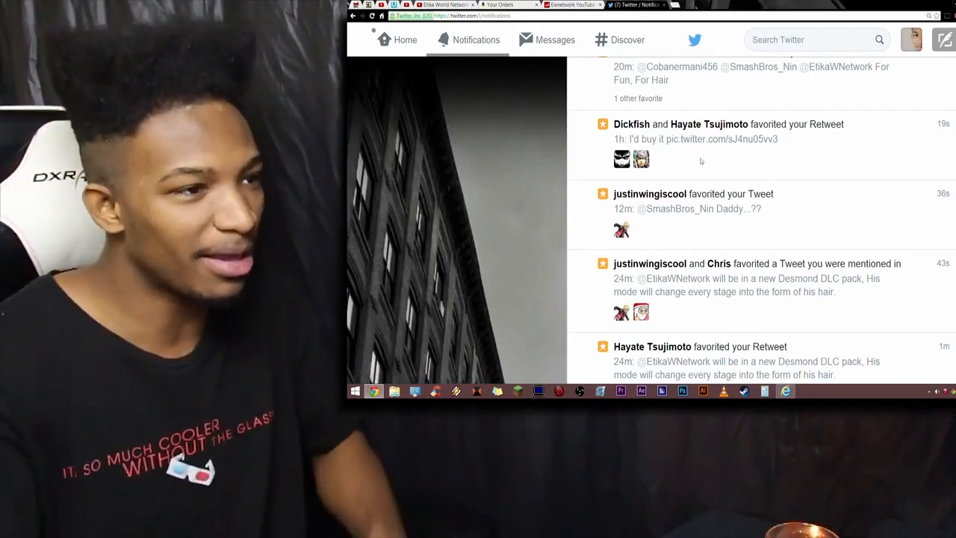
{"action": "scroll", "scroll_direction": "down", "scroll_amount": 3}
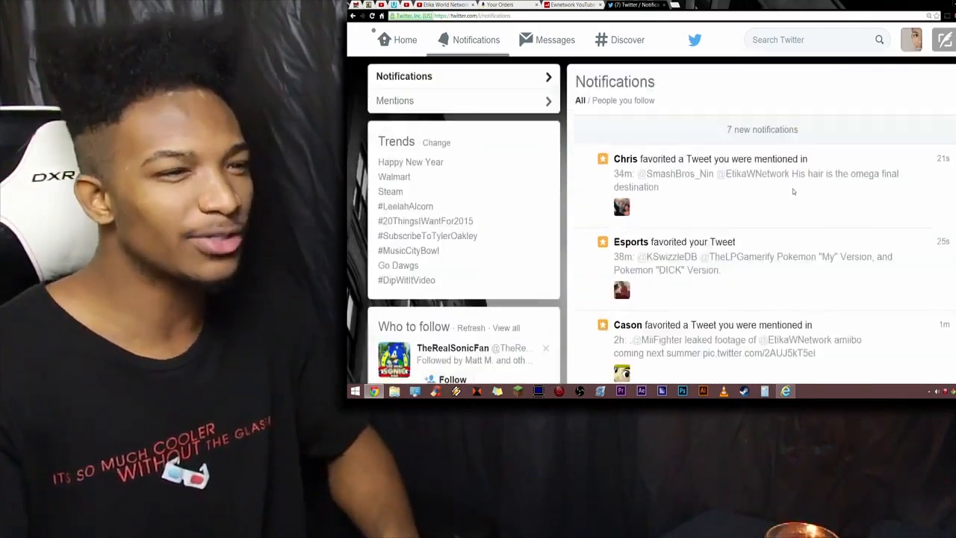
{"action": "scroll", "scroll_direction": "down", "scroll_amount": 3}
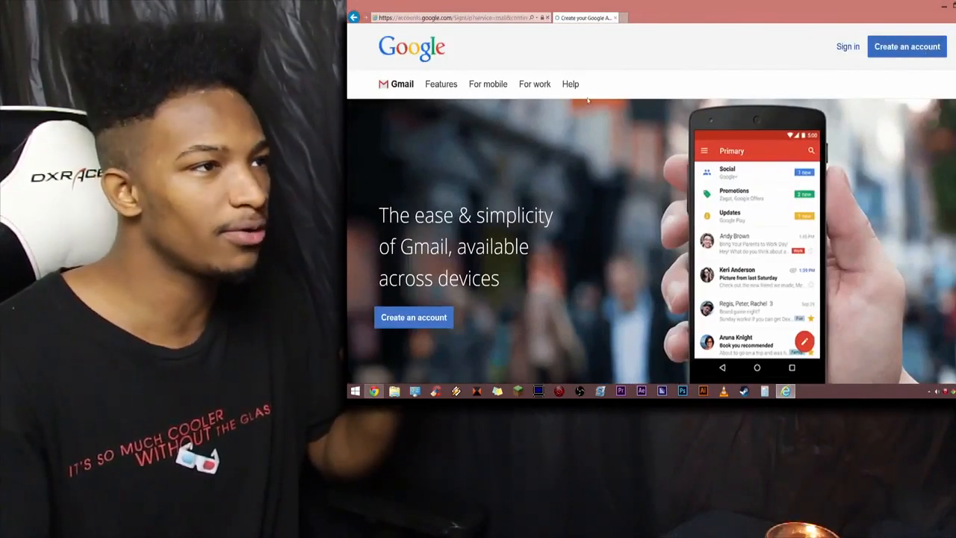
Step: Start a new Google account with name 'Etika Wop' and enter a username
{"action": "left_click", "coordinate": [414, 317]}
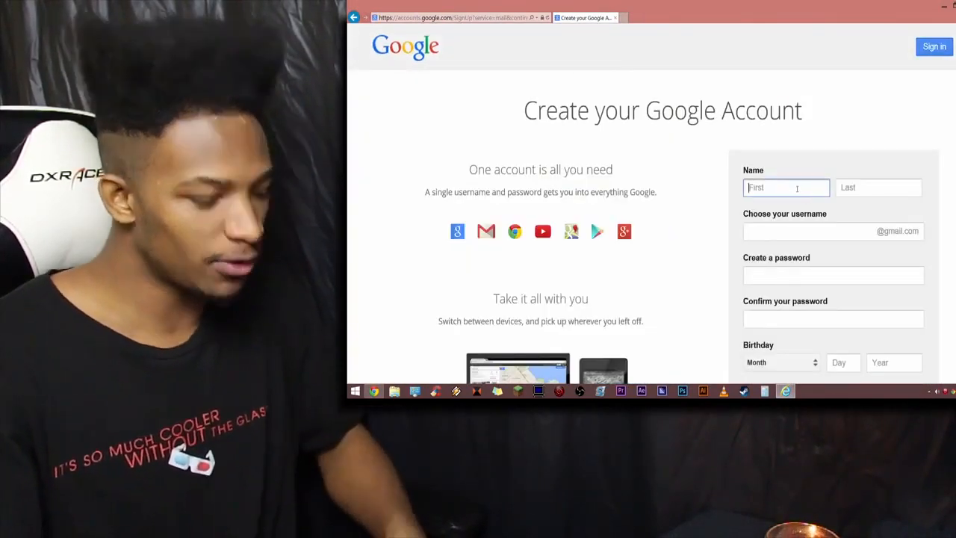
{"action": "type", "text": "Etika"}
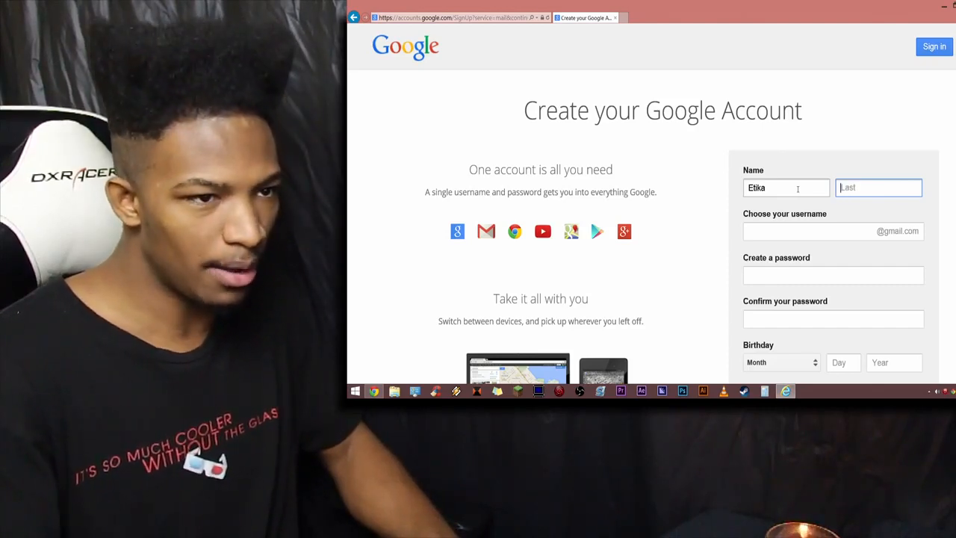
{"action": "type", "text": "Wop"}
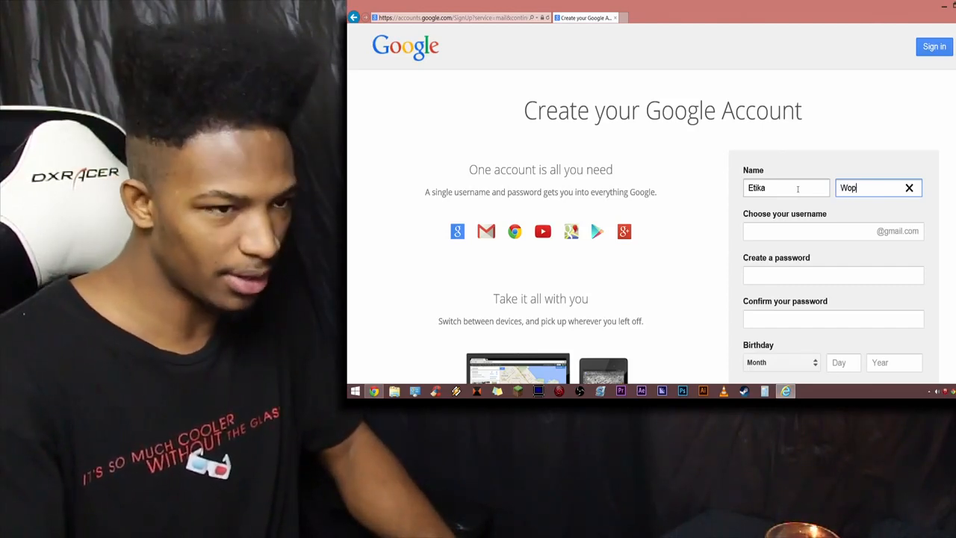
{"action": "left_click", "coordinate": [833, 230]}
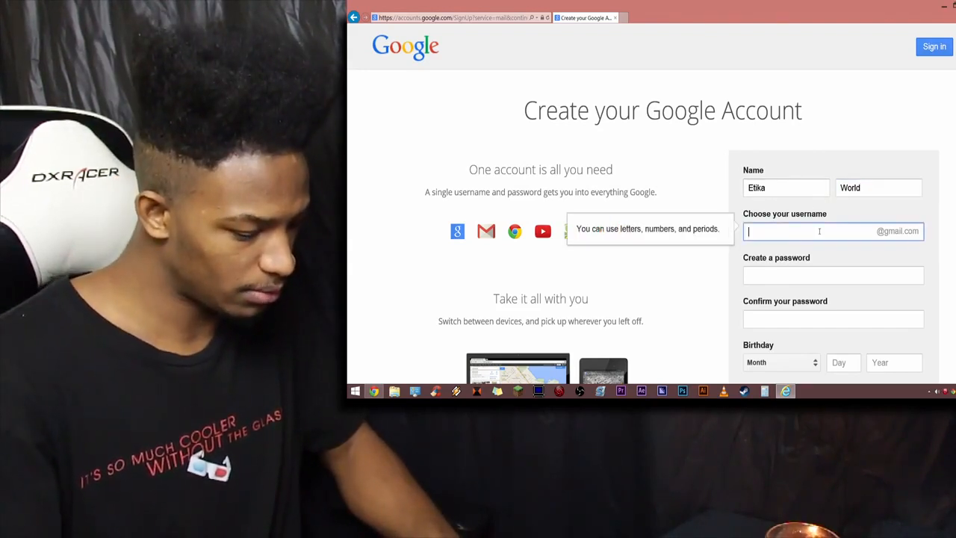
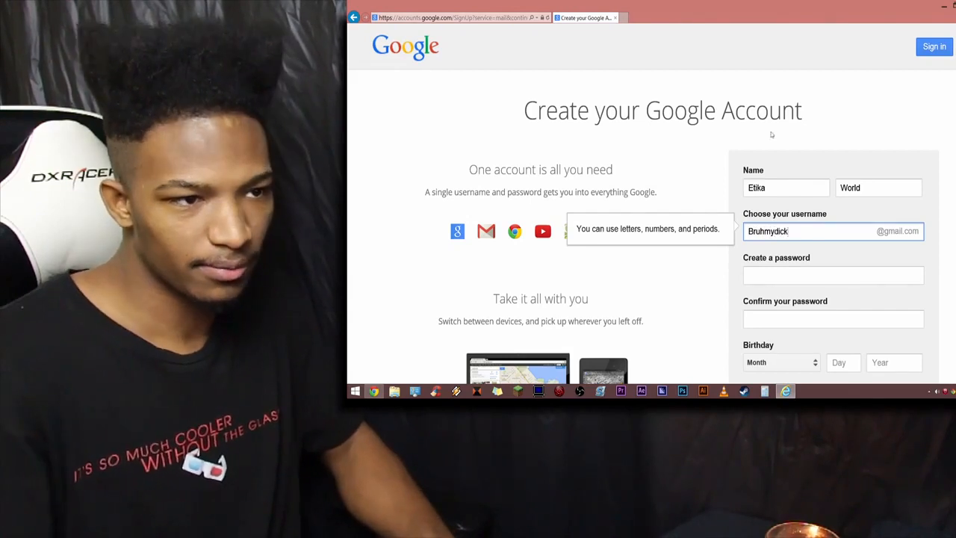
Step: Enter the password and its confirmation, reaching the birthday month selector
{"action": "left_click", "coordinate": [833, 275]}
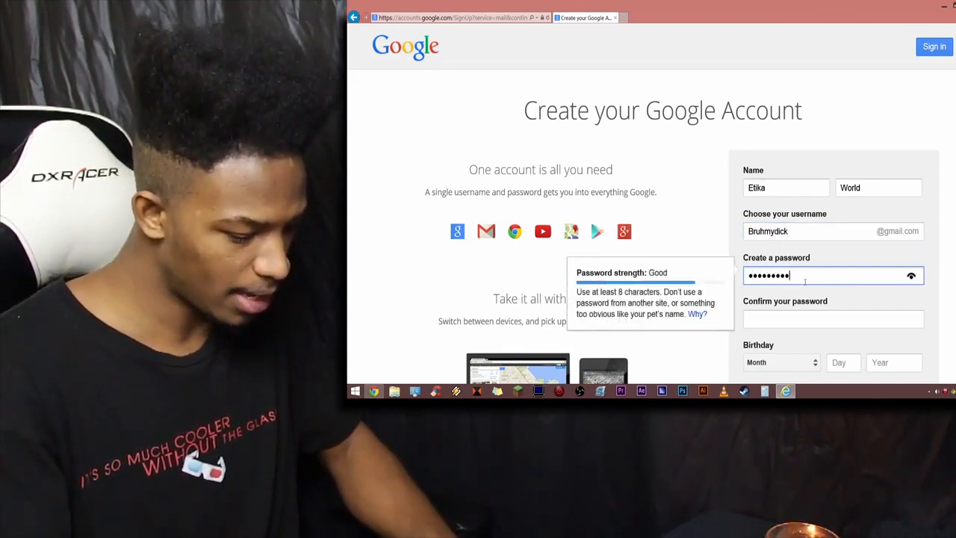
{"action": "left_click", "coordinate": [834, 319]}
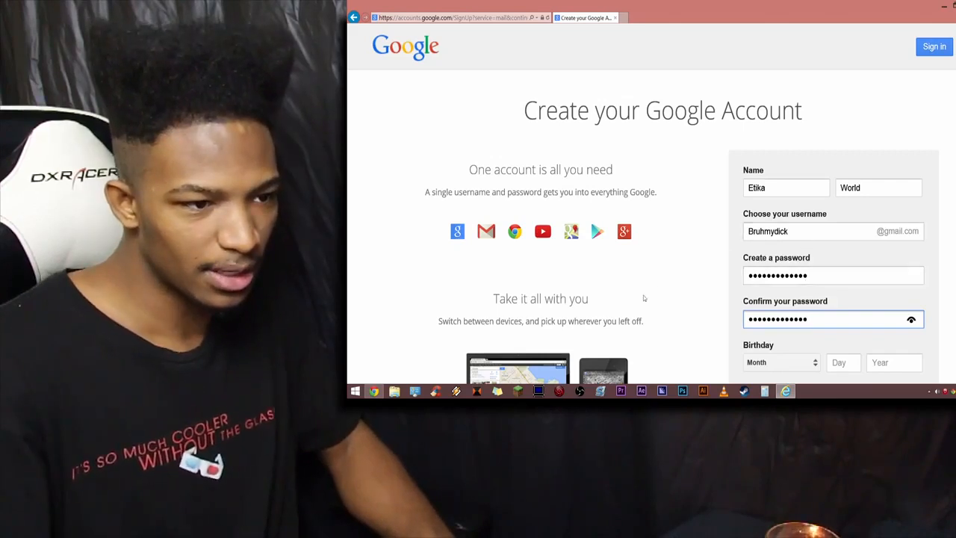
{"action": "left_click", "coordinate": [780, 363]}
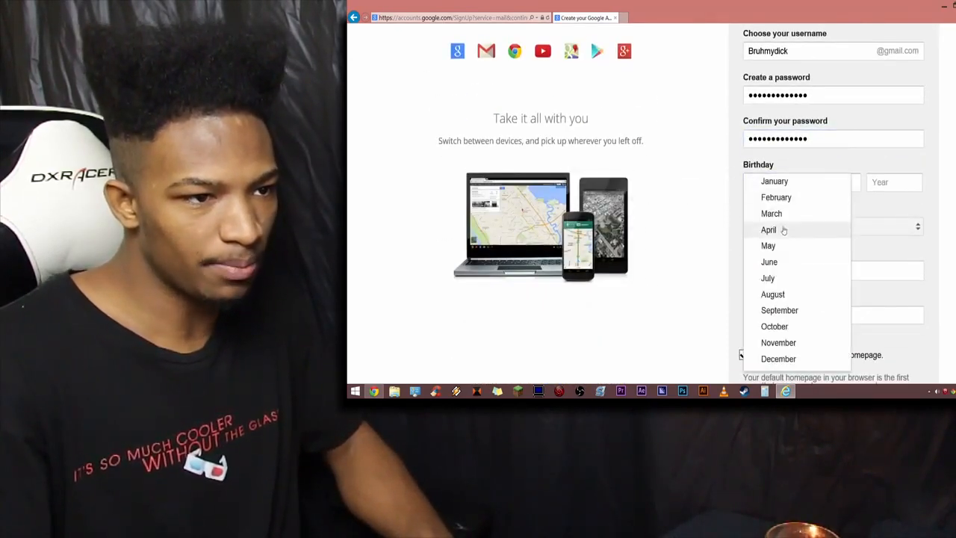
Step: Set the birthday to May 12 1990 and the gender to Other
{"action": "left_click", "coordinate": [768, 245]}
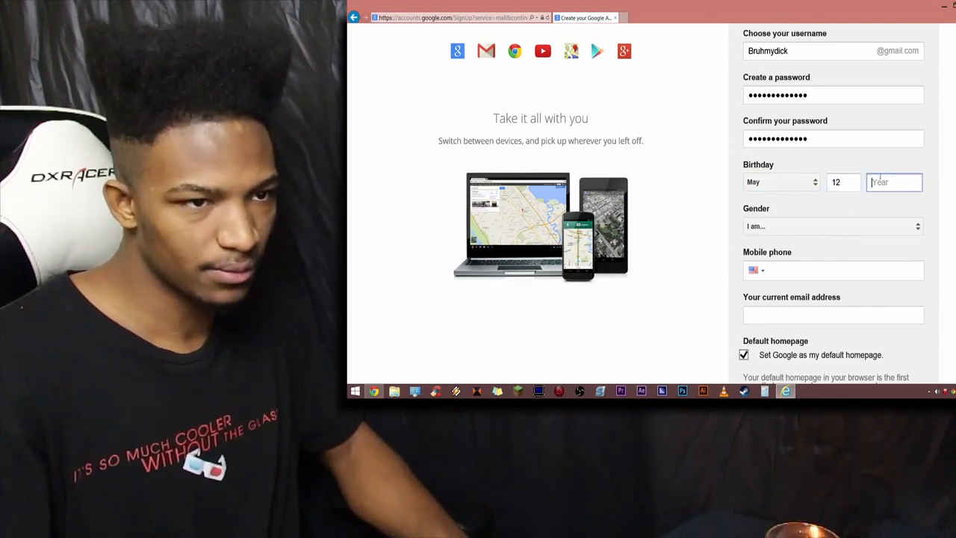
{"action": "type", "text": "1990"}
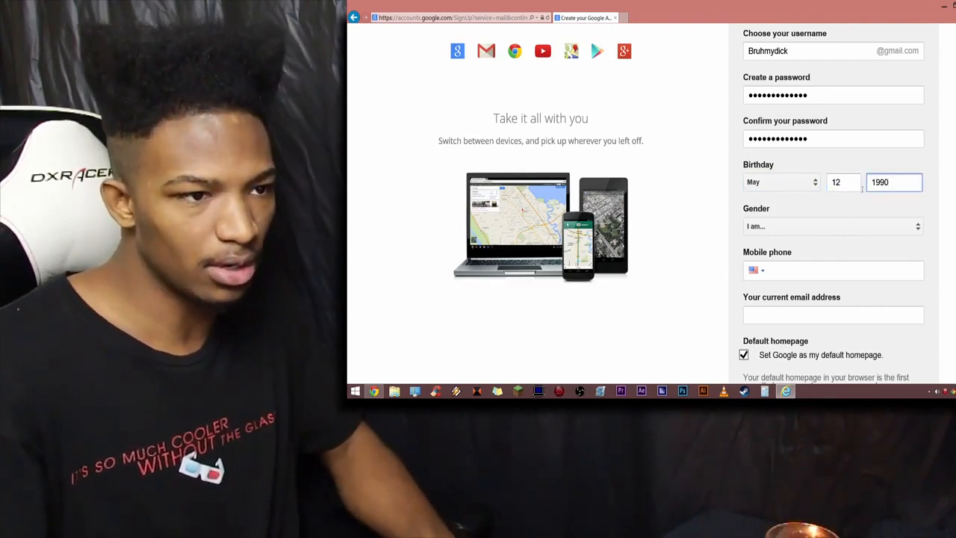
{"action": "left_click", "coordinate": [834, 226]}
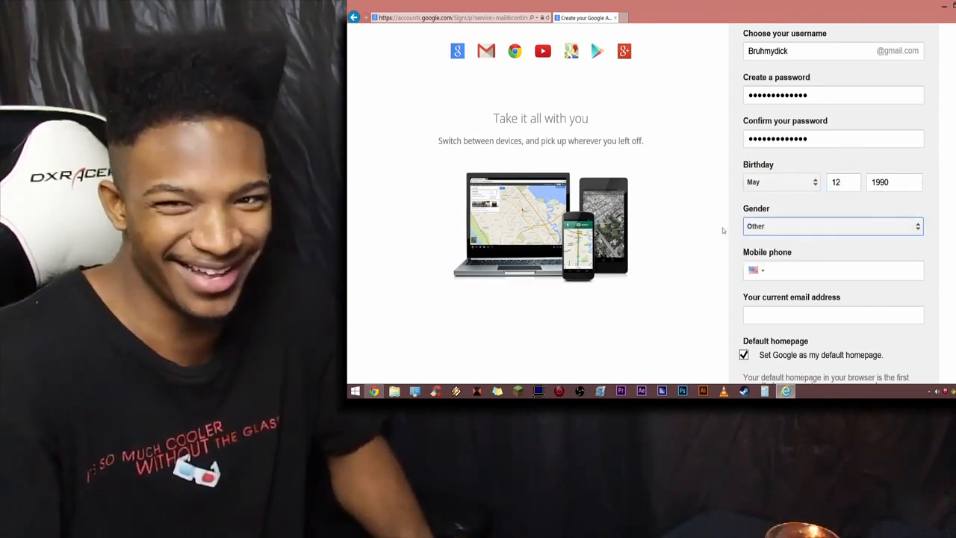
{"action": "left_click", "coordinate": [844, 271]}
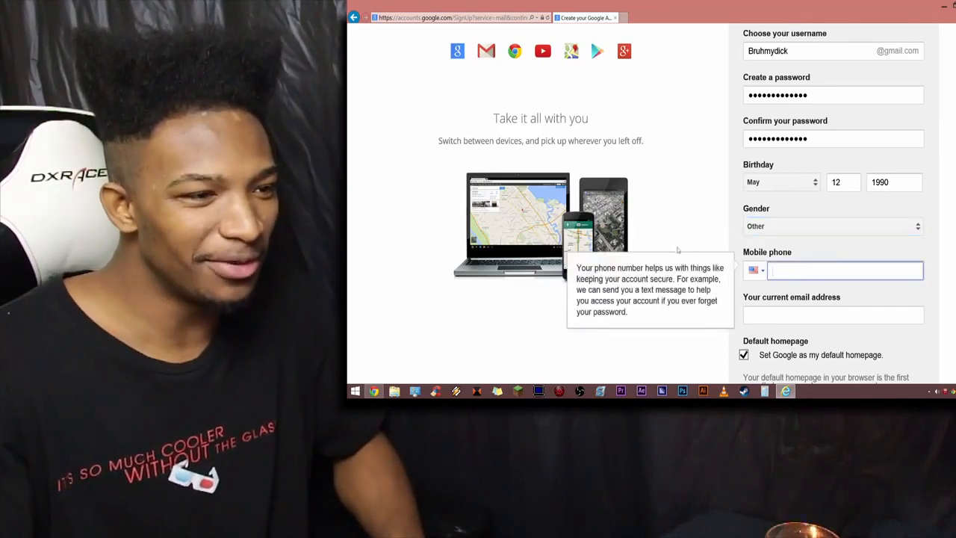
{"action": "scroll", "scroll_direction": "down", "scroll_amount": 3}
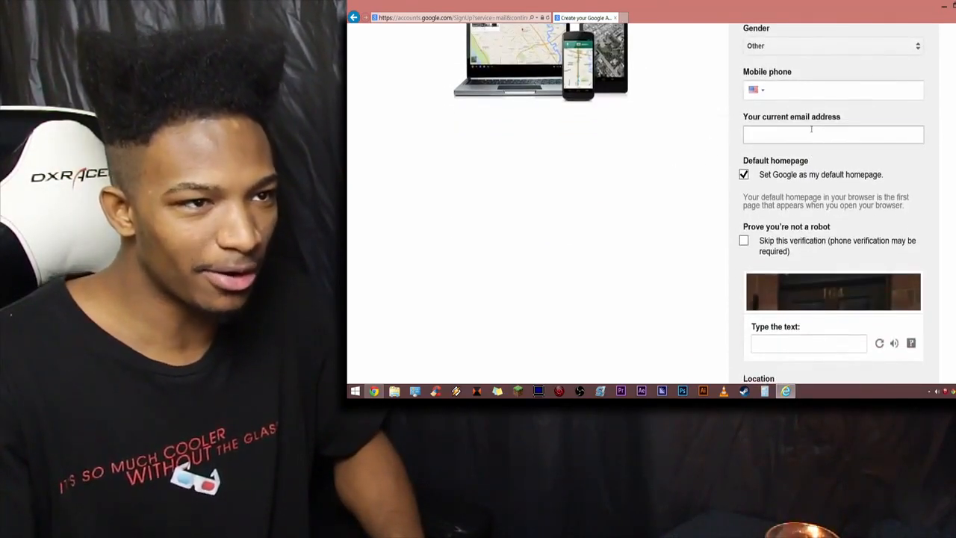
Step: Enter the verification text, accept the Terms and submit the Google sign-up form
{"action": "left_click", "coordinate": [834, 134]}
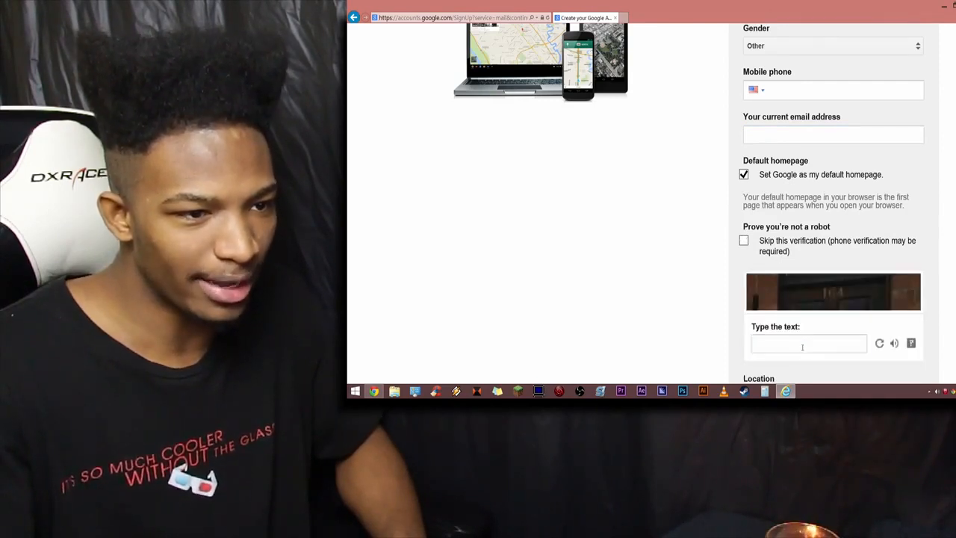
{"action": "type", "text": "164"}
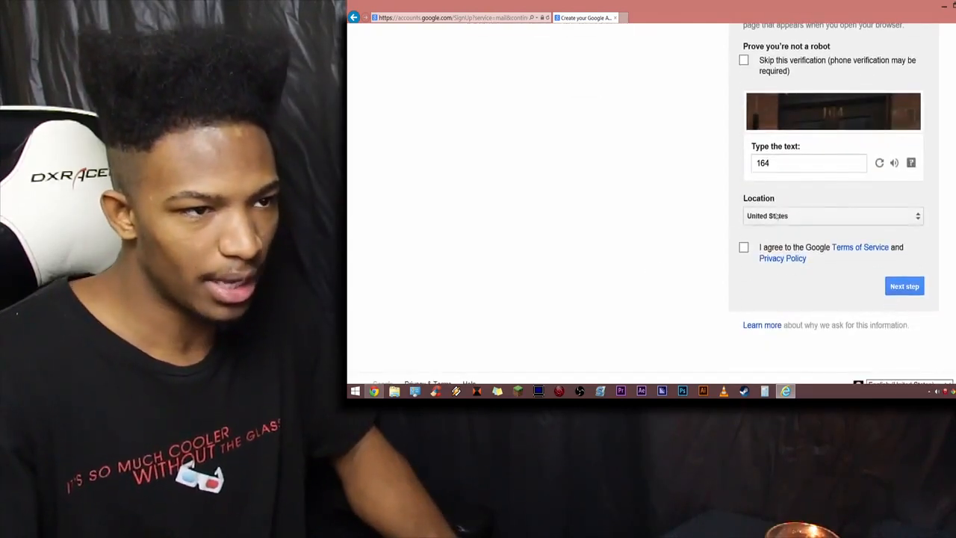
{"action": "left_click", "coordinate": [744, 248]}
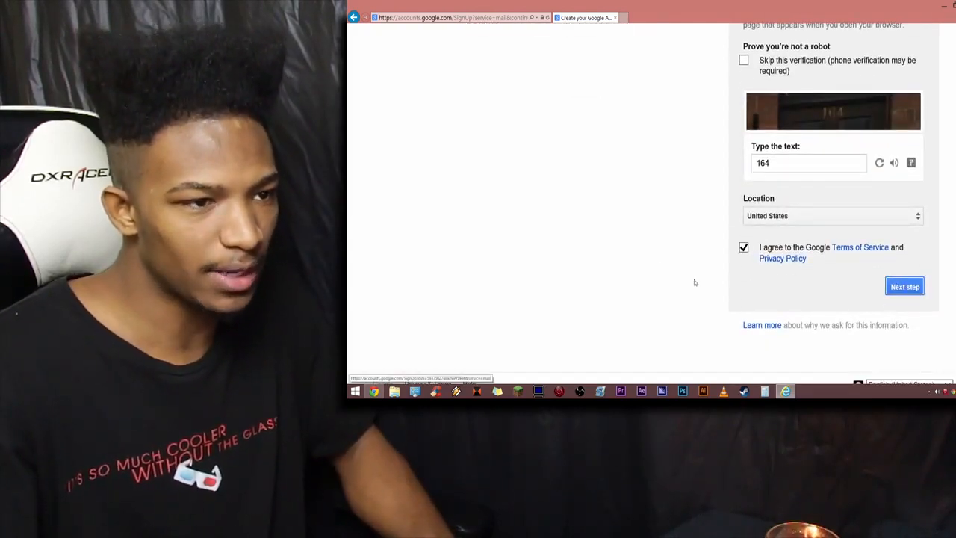
{"action": "left_click", "coordinate": [905, 285]}
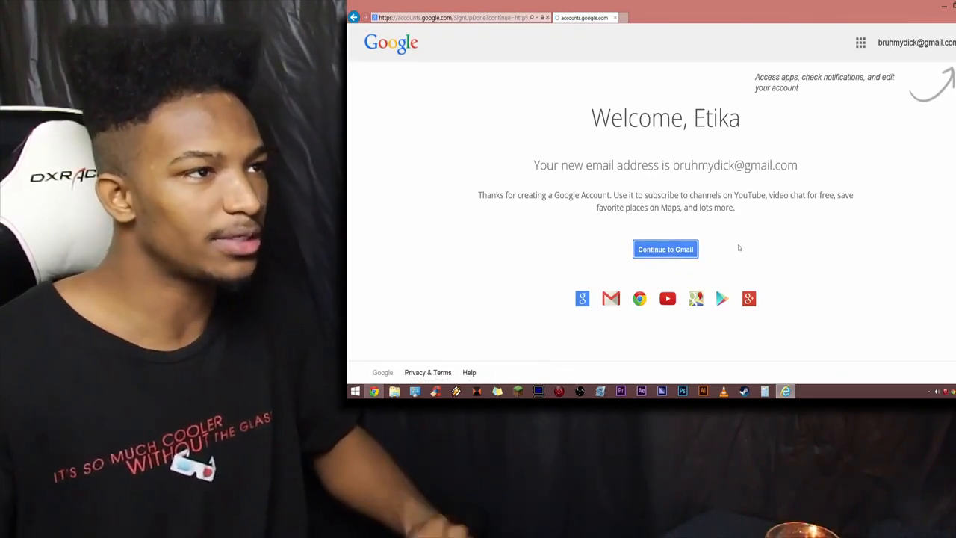
Step: Continue to the new Gmail inbox holding three Gmail Team welcome messages
{"action": "left_click", "coordinate": [667, 248]}
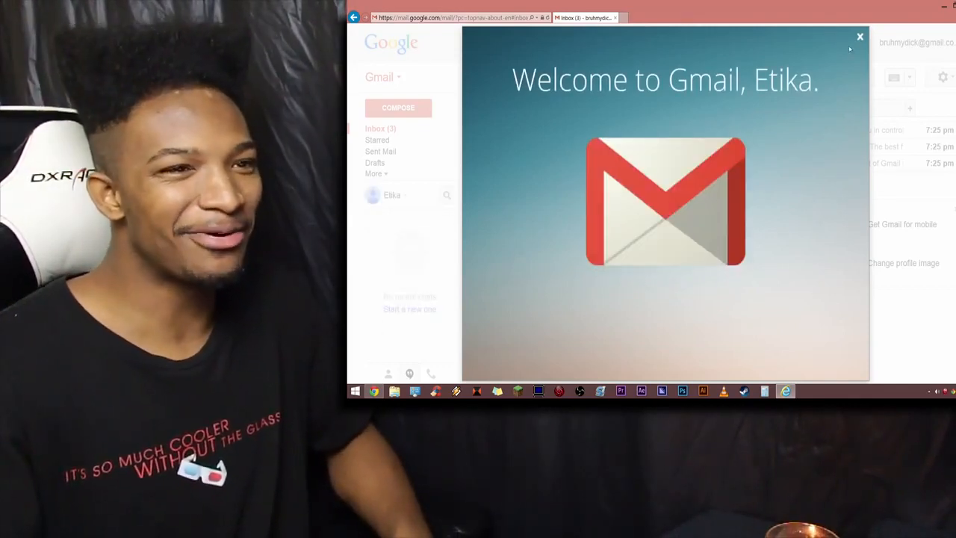
{"action": "left_click", "coordinate": [858, 36]}
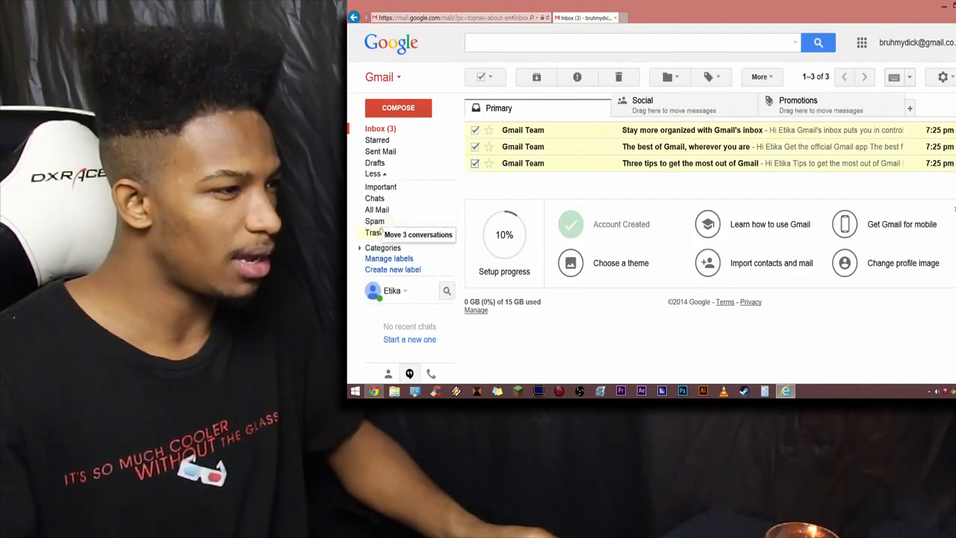
{"action": "left_click", "coordinate": [619, 78]}
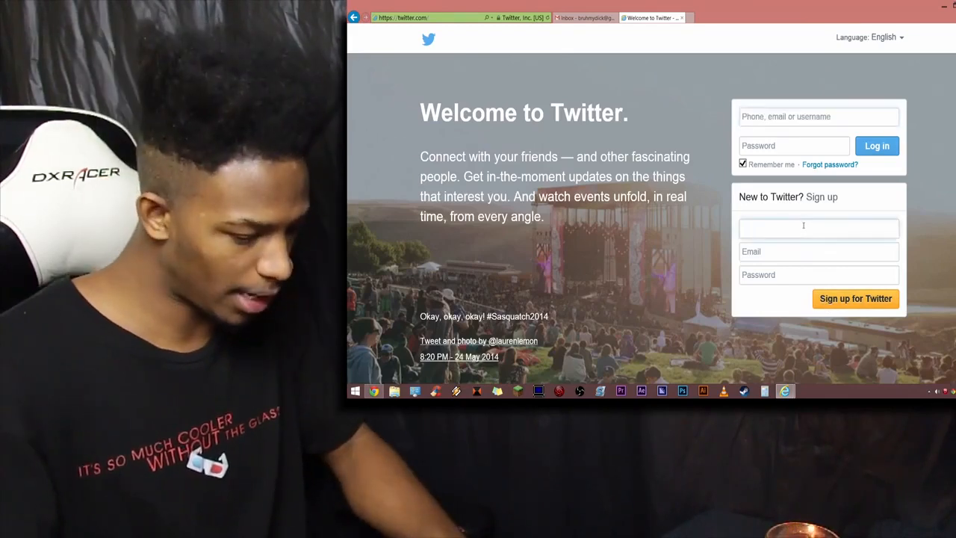
Step: Fill in Twitter's sign-up with name Etika, the new Gmail address and a password, and submit it
{"action": "type", "text": "Etika World"}
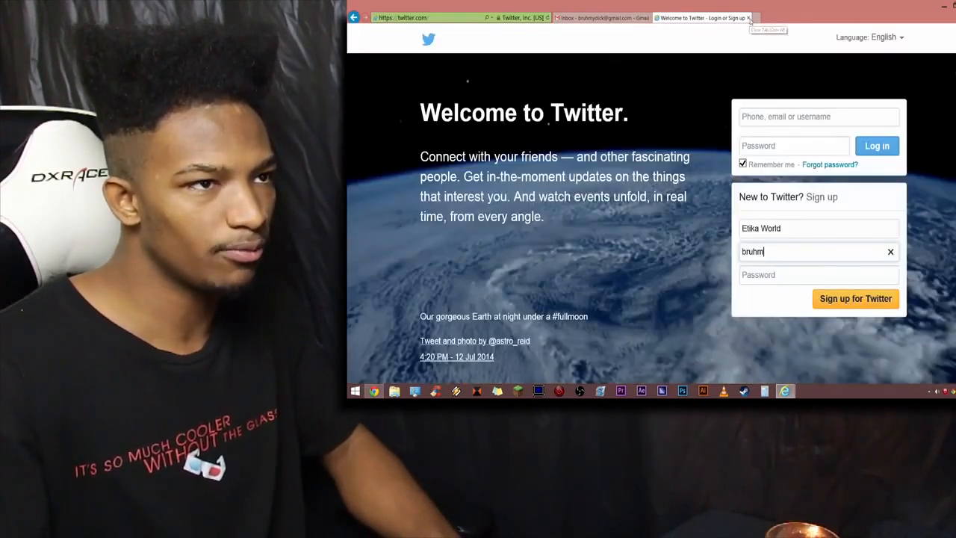
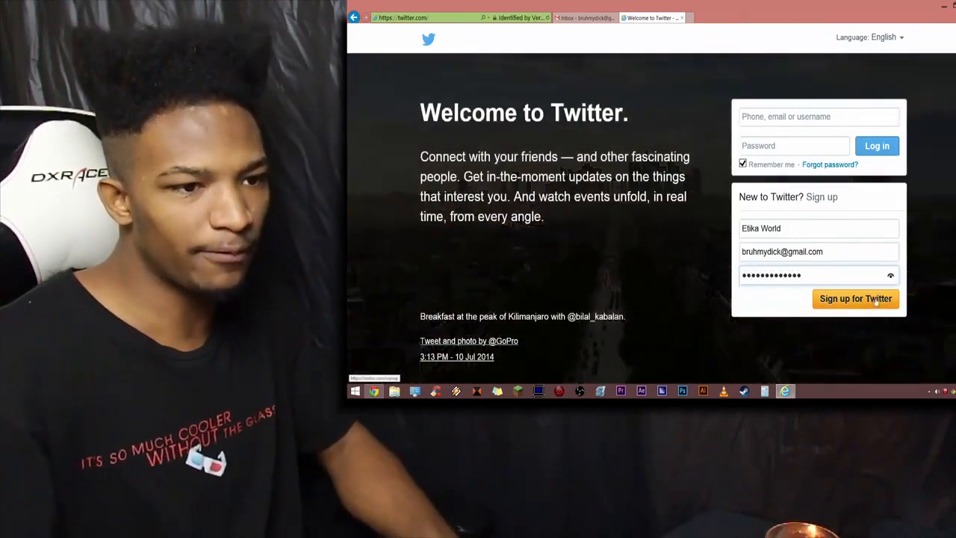
{"action": "left_click", "coordinate": [855, 299]}
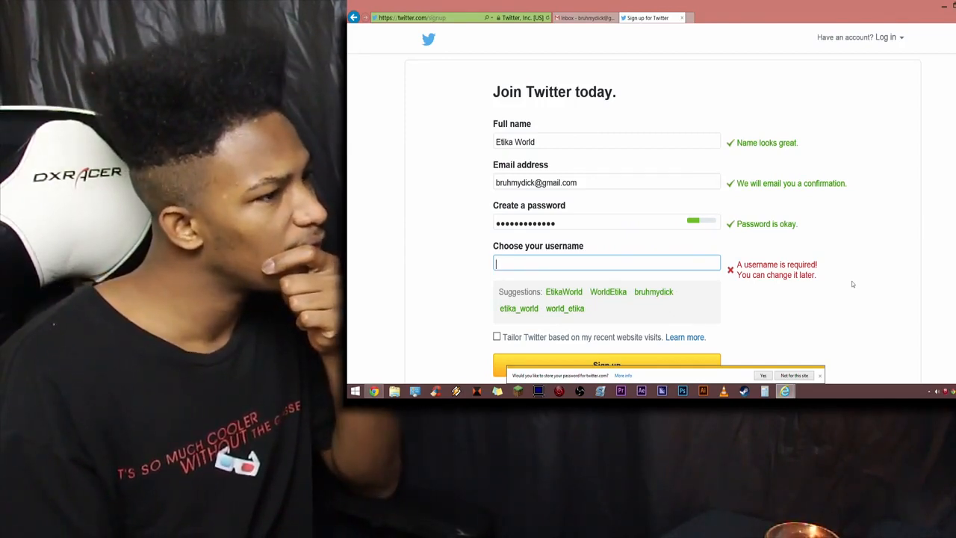
Step: Try usernames like RedRobin variants until one is marked available, reaching the Sign up button
{"action": "type", "text": "Red"}
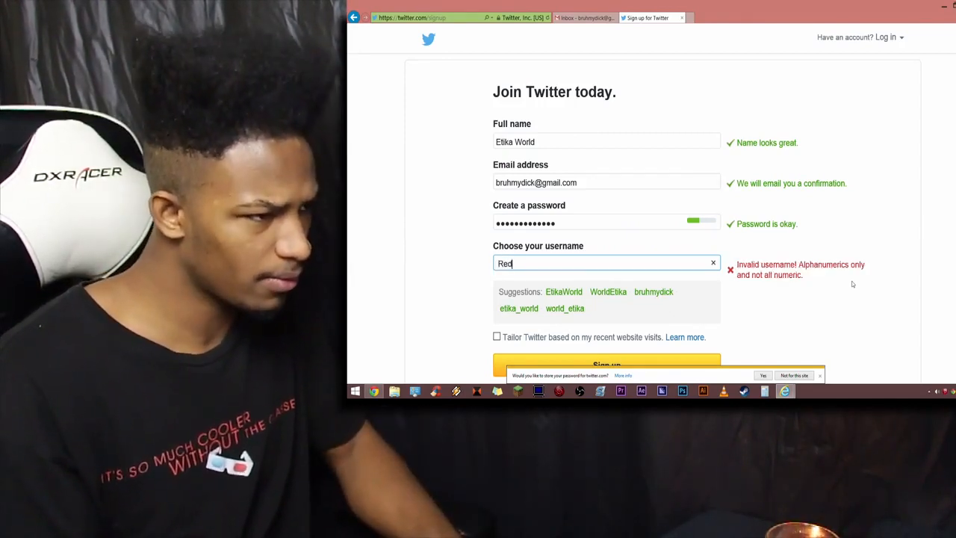
{"action": "type", "text": "RedRobinb"}
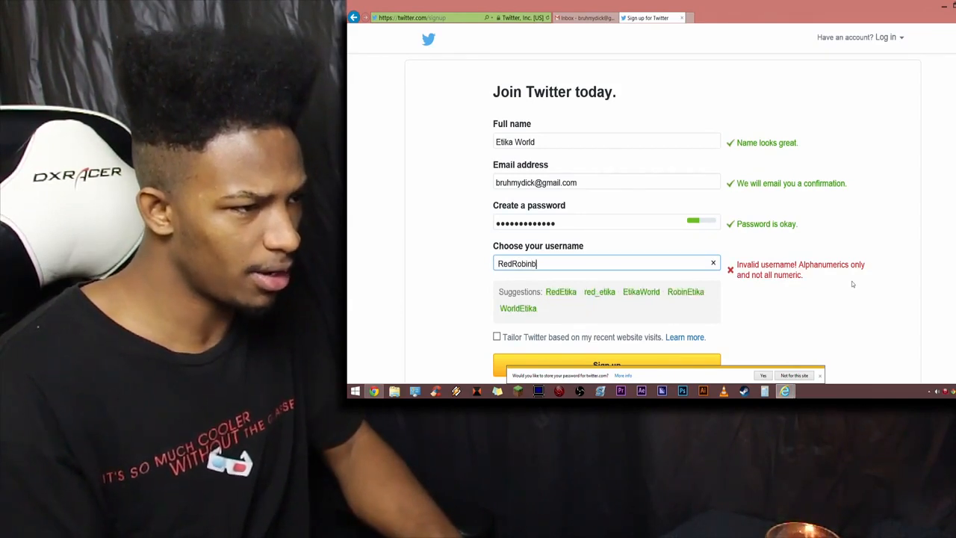
{"action": "type", "text": "ruhdi"}
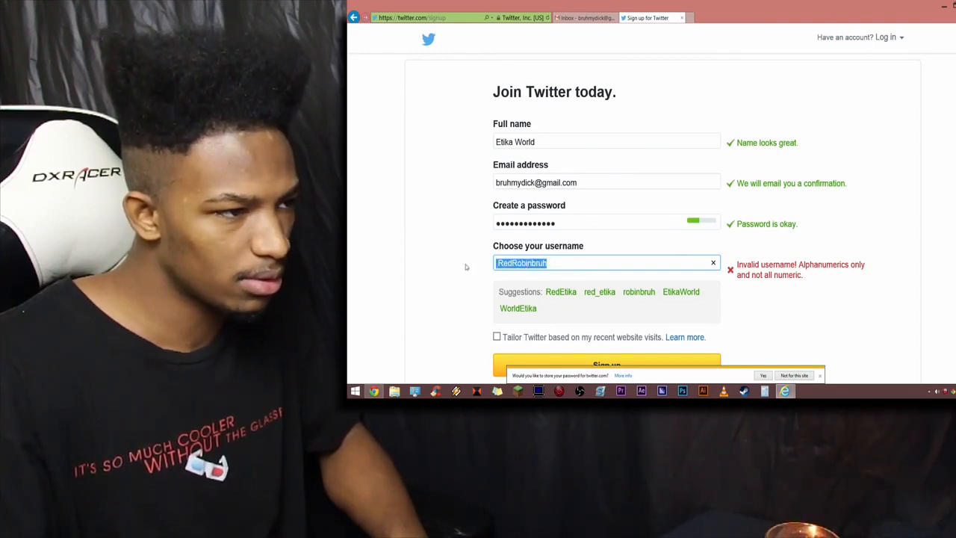
{"action": "type", "text": "redro"}
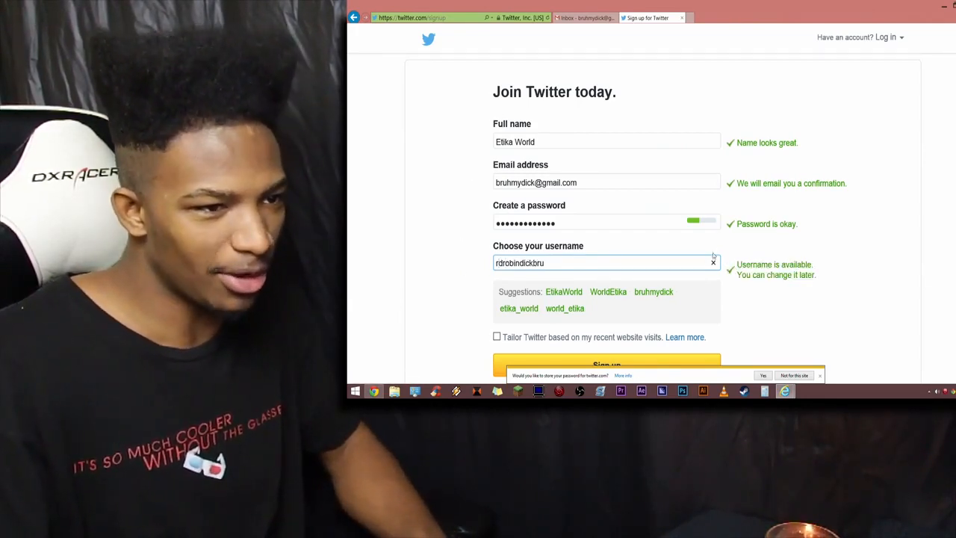
{"action": "scroll", "scroll_direction": "down", "scroll_amount": 3}
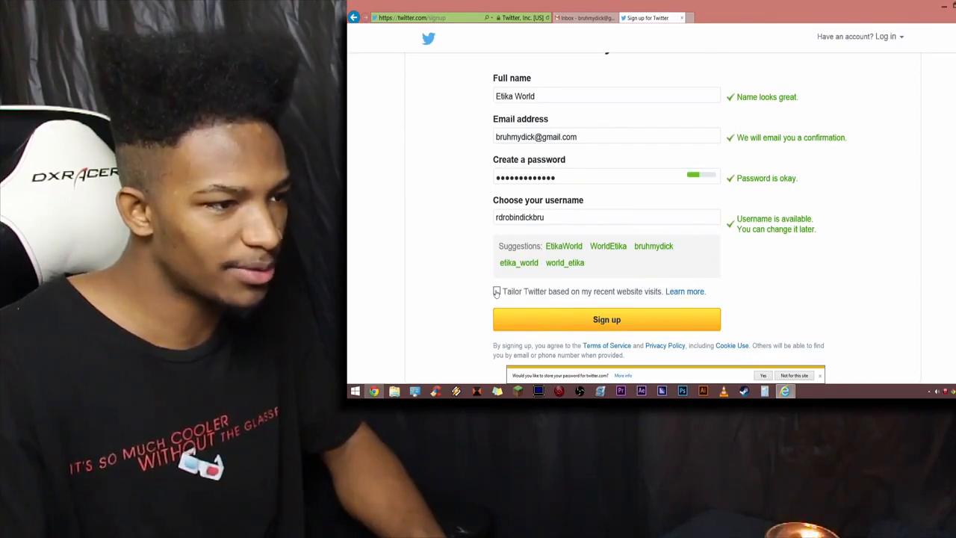
Step: Submit the sign-up form, then pass interests, follow the suggested accounts and skip the profile photo
{"action": "left_click", "coordinate": [607, 319]}
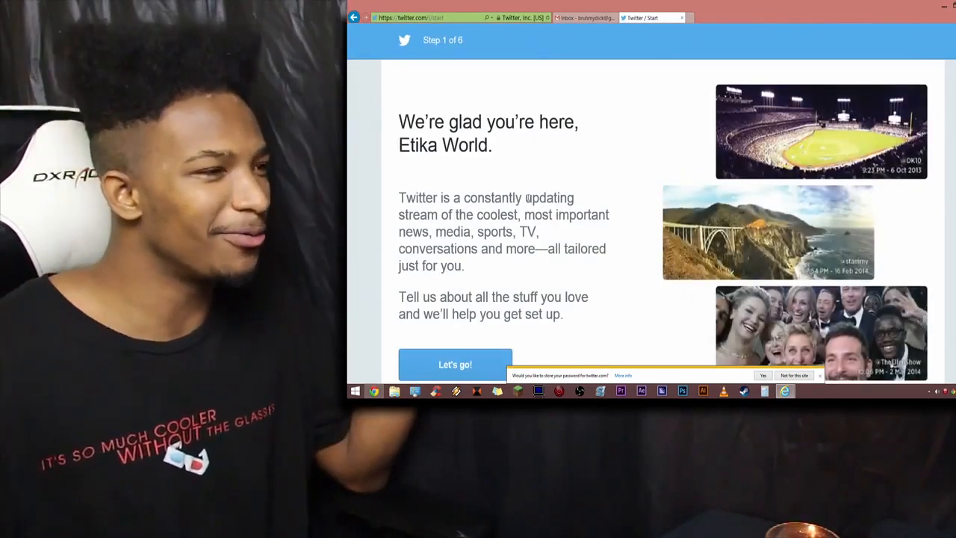
{"action": "left_click", "coordinate": [454, 364]}
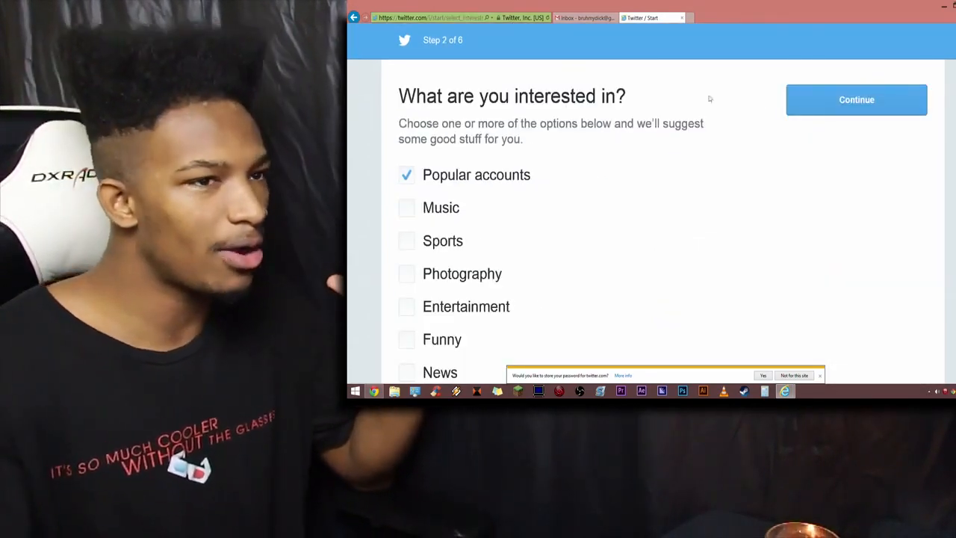
{"action": "left_click", "coordinate": [856, 98]}
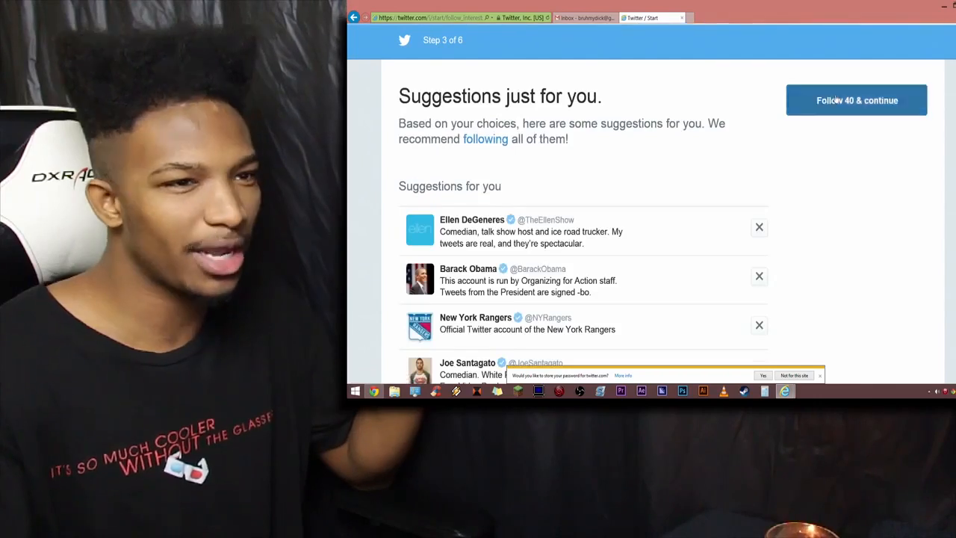
{"action": "left_click", "coordinate": [856, 98]}
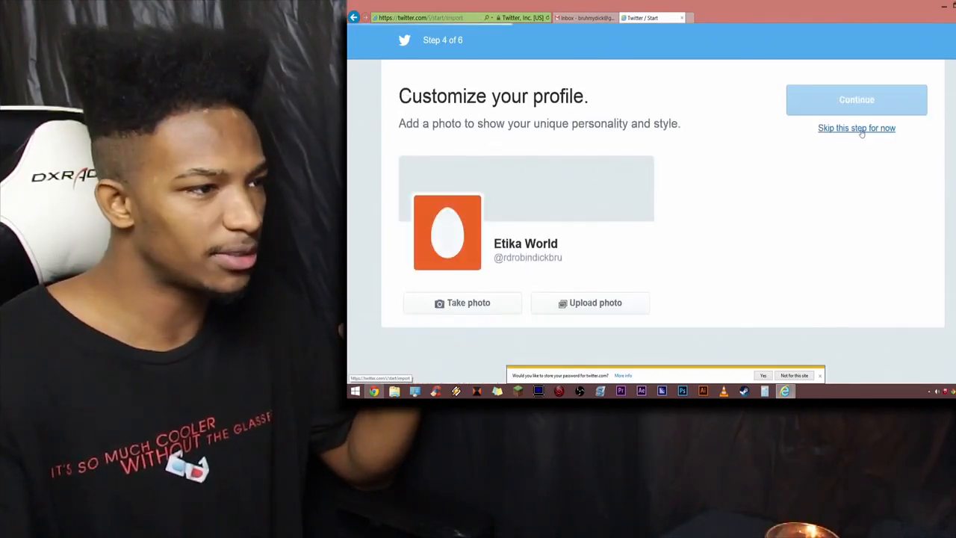
{"action": "left_click", "coordinate": [857, 129]}
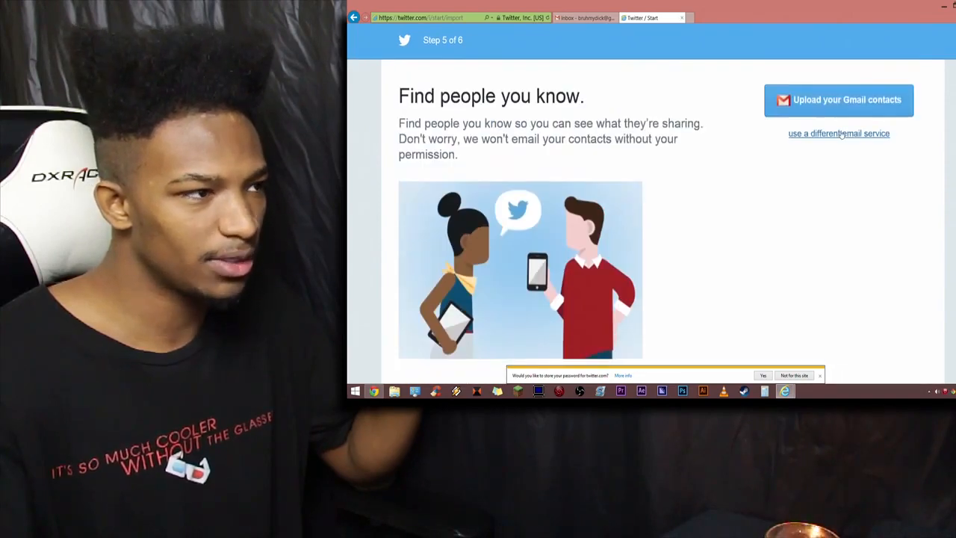
Step: Import Gmail contacts, allow access and follow the 20 found people to finish setup
{"action": "left_click", "coordinate": [838, 133]}
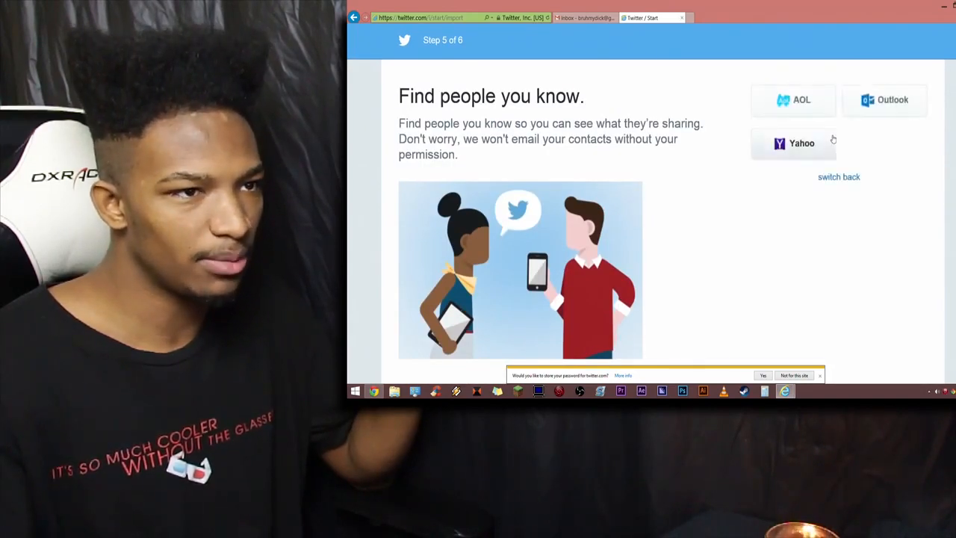
{"action": "left_click", "coordinate": [795, 144]}
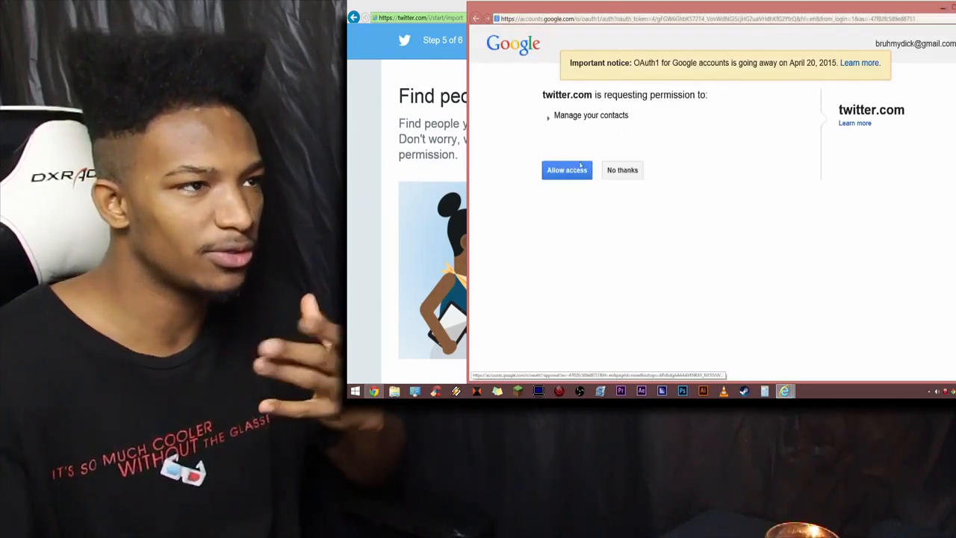
{"action": "left_click", "coordinate": [567, 170]}
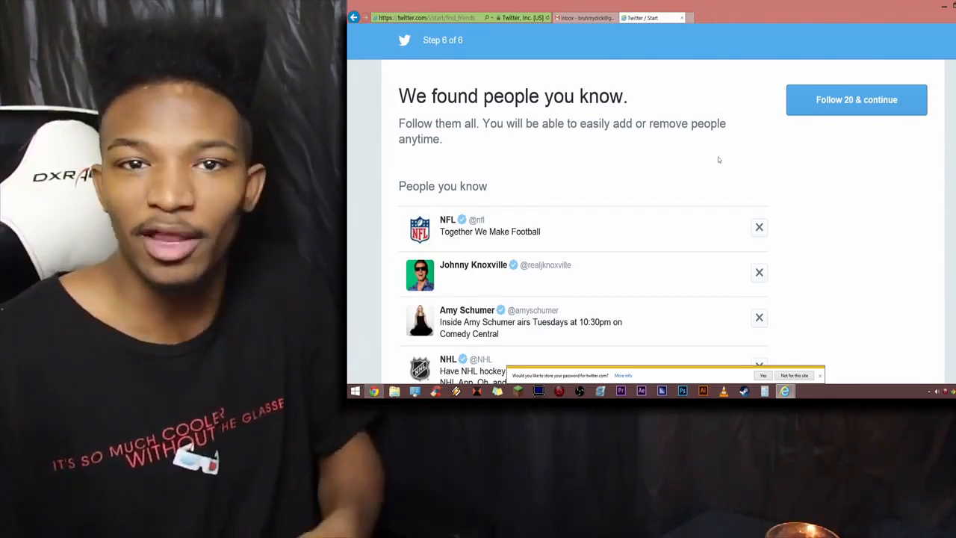
{"action": "scroll", "scroll_direction": "down", "scroll_amount": 3}
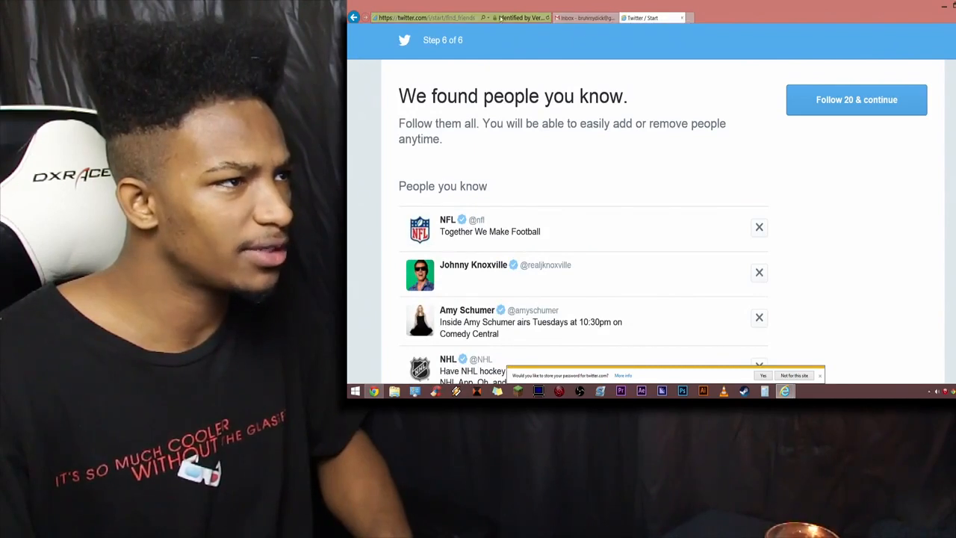
{"action": "left_click", "coordinate": [419, 17]}
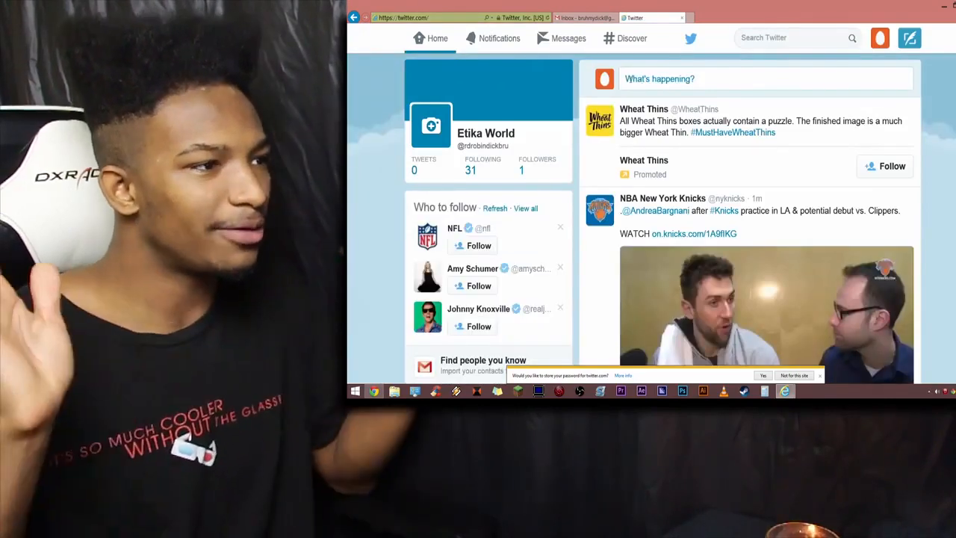
{"action": "mouse_move", "coordinate": [547, 104]}
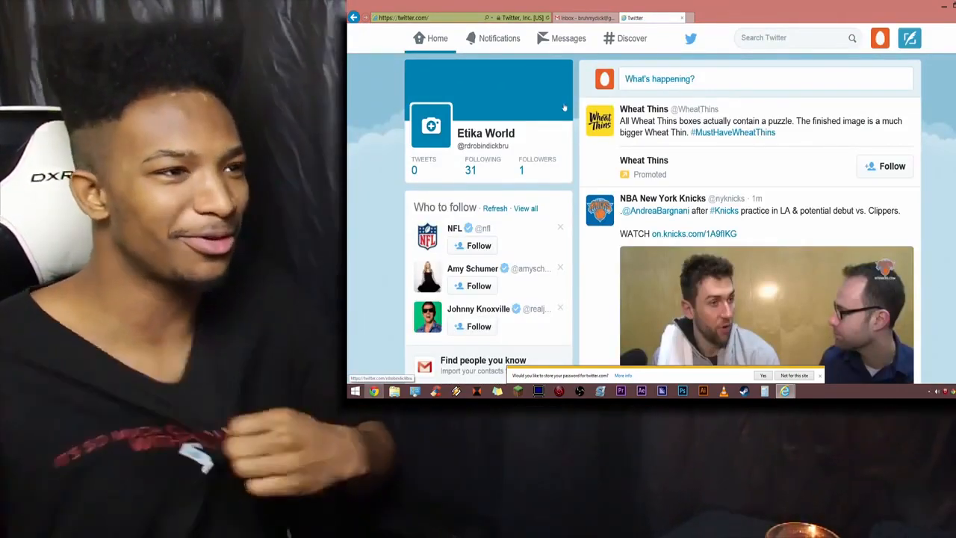
{"action": "left_click", "coordinate": [789, 39]}
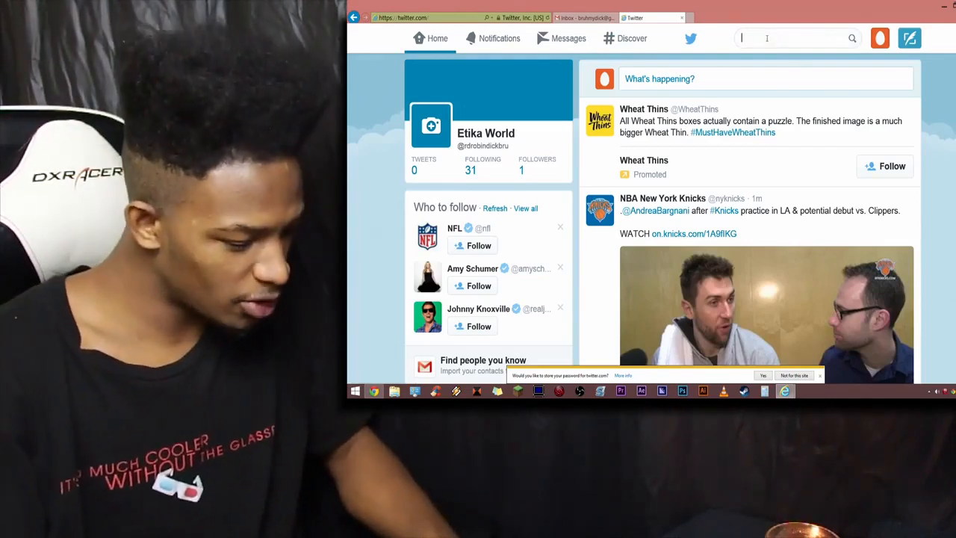
{"action": "type", "text": "etikaw"}
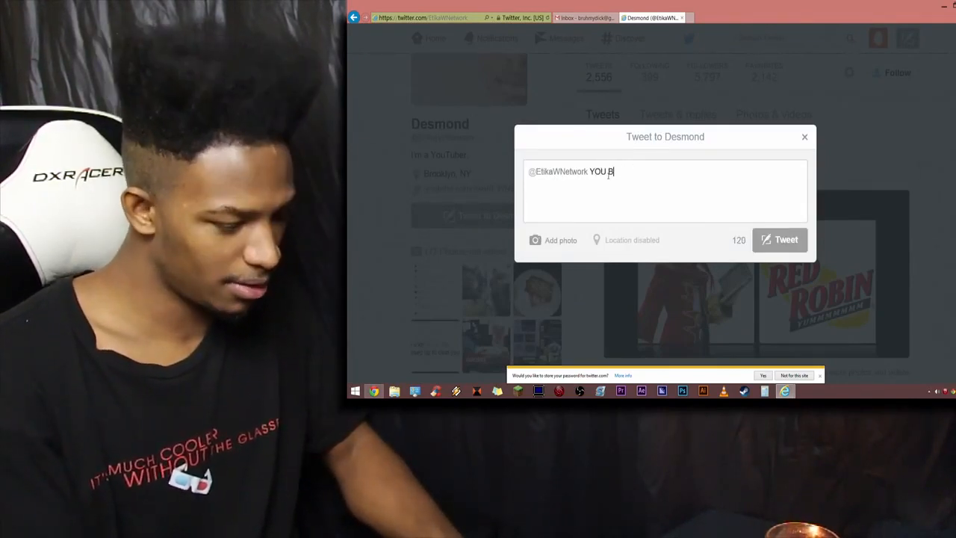
Step: Finish the all-caps KERMIT KRISPY KREAM DONUT FROG LEG message and send the tweet to Desmond
{"action": "type", "text": "ITCH ASS"}
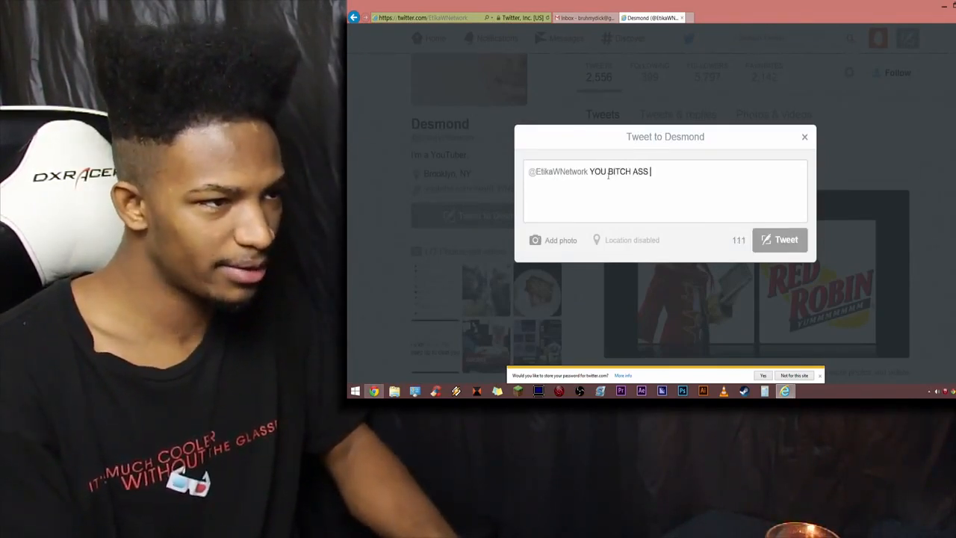
{"action": "type", "text": "KERMIT KRISPY"}
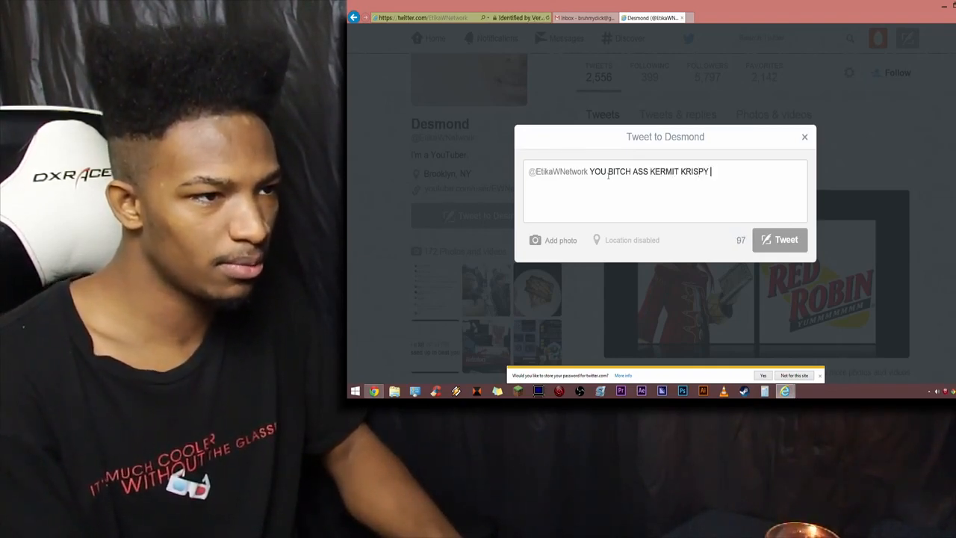
{"action": "type", "text": "KREAM DONUT"}
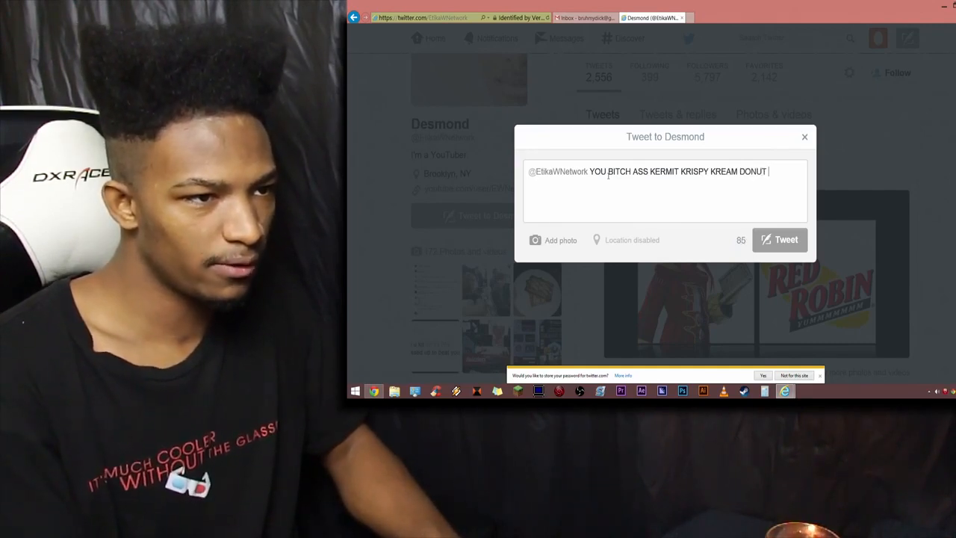
{"action": "type", "text": "FROG LEG BITCH BASTA"}
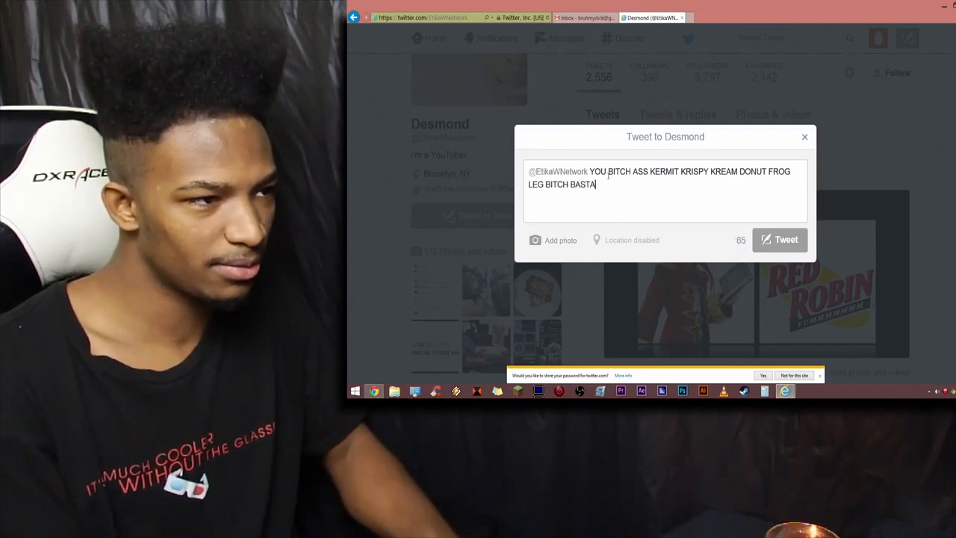
{"action": "type", "text": "RD"}
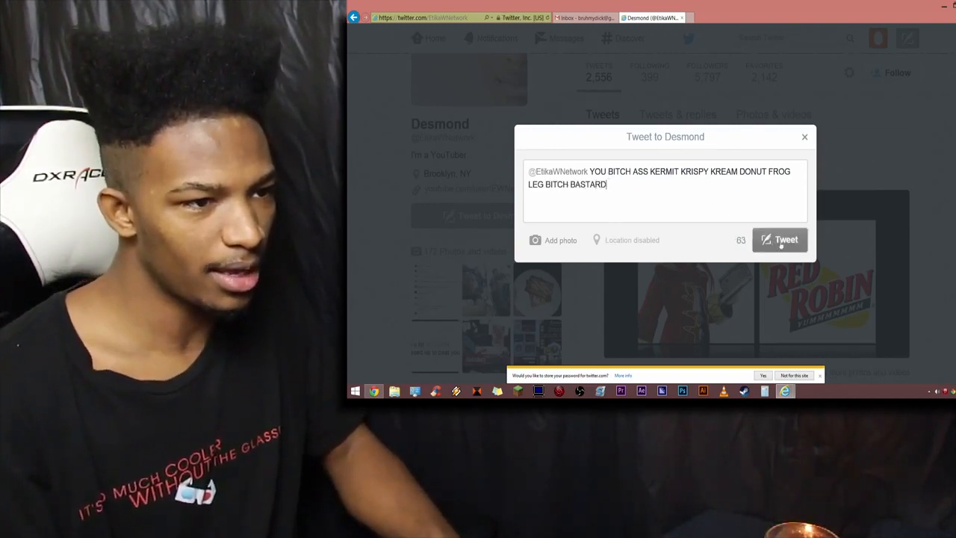
{"action": "left_click", "coordinate": [780, 239]}
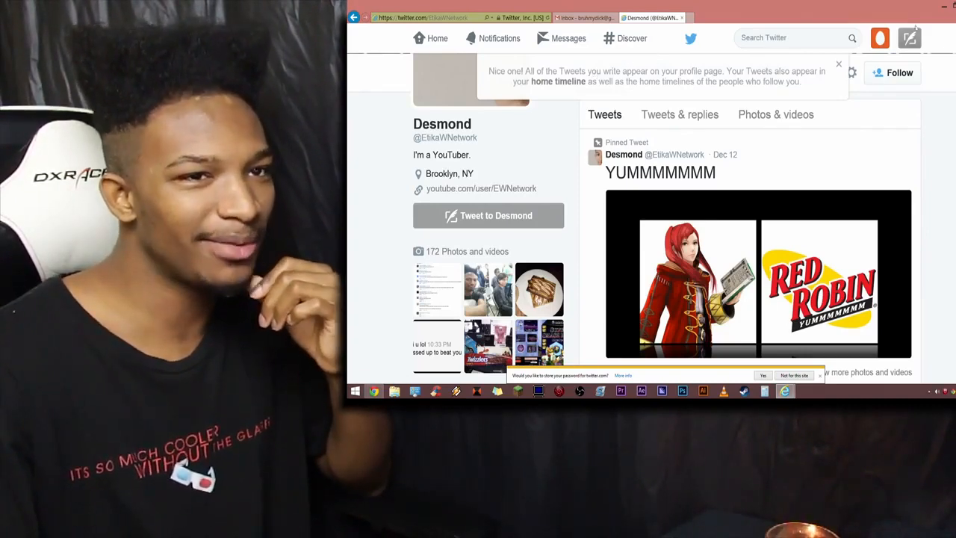
Step: View the main account's notifications and favorite Etika World's tweet
{"action": "left_click", "coordinate": [475, 39]}
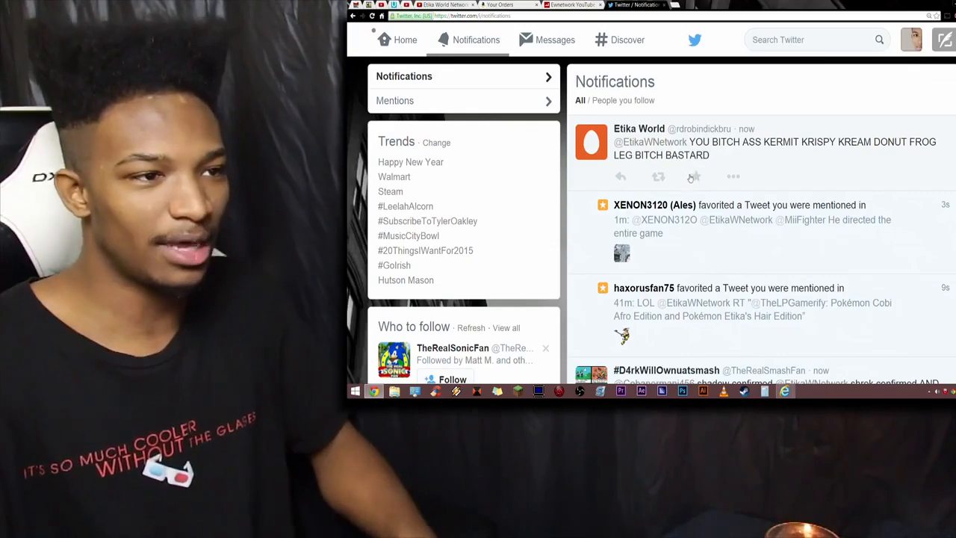
{"action": "left_click", "coordinate": [693, 176]}
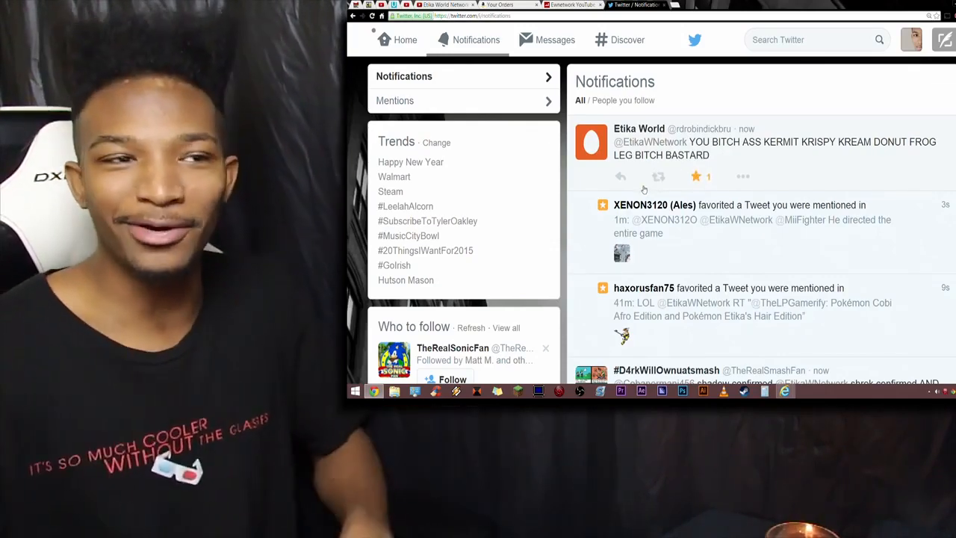